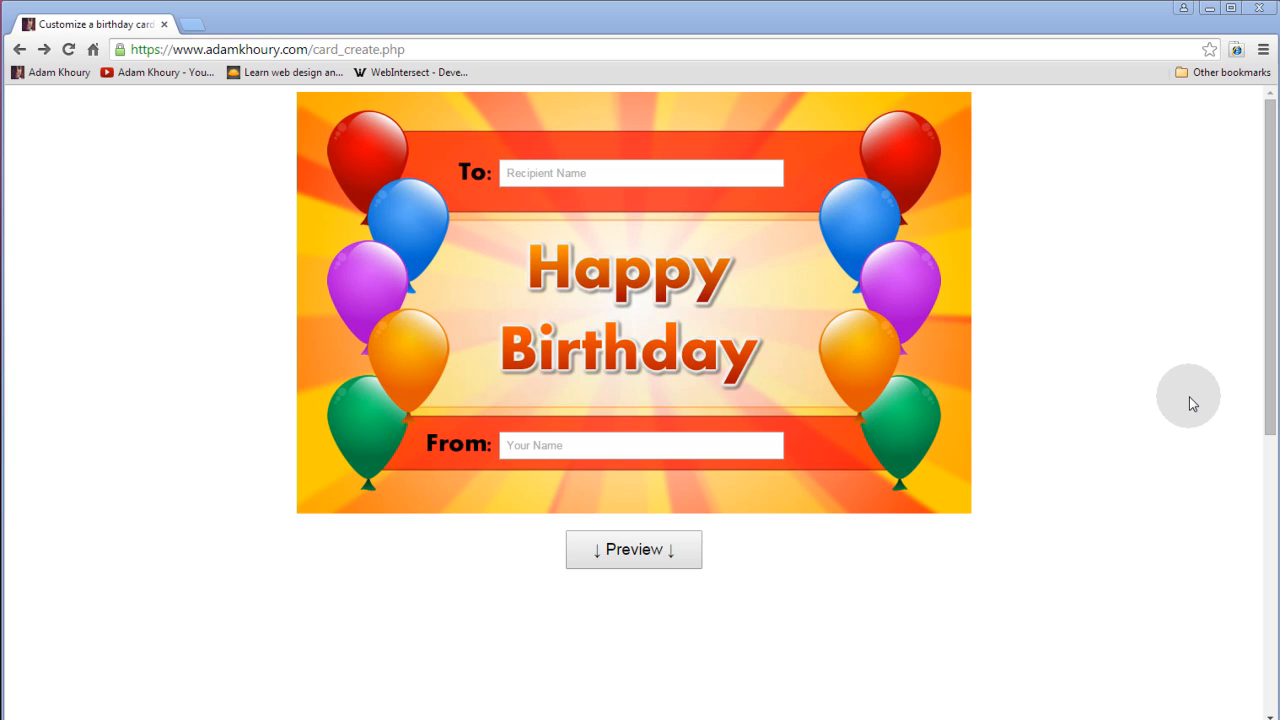
mouse_move(1152, 372)
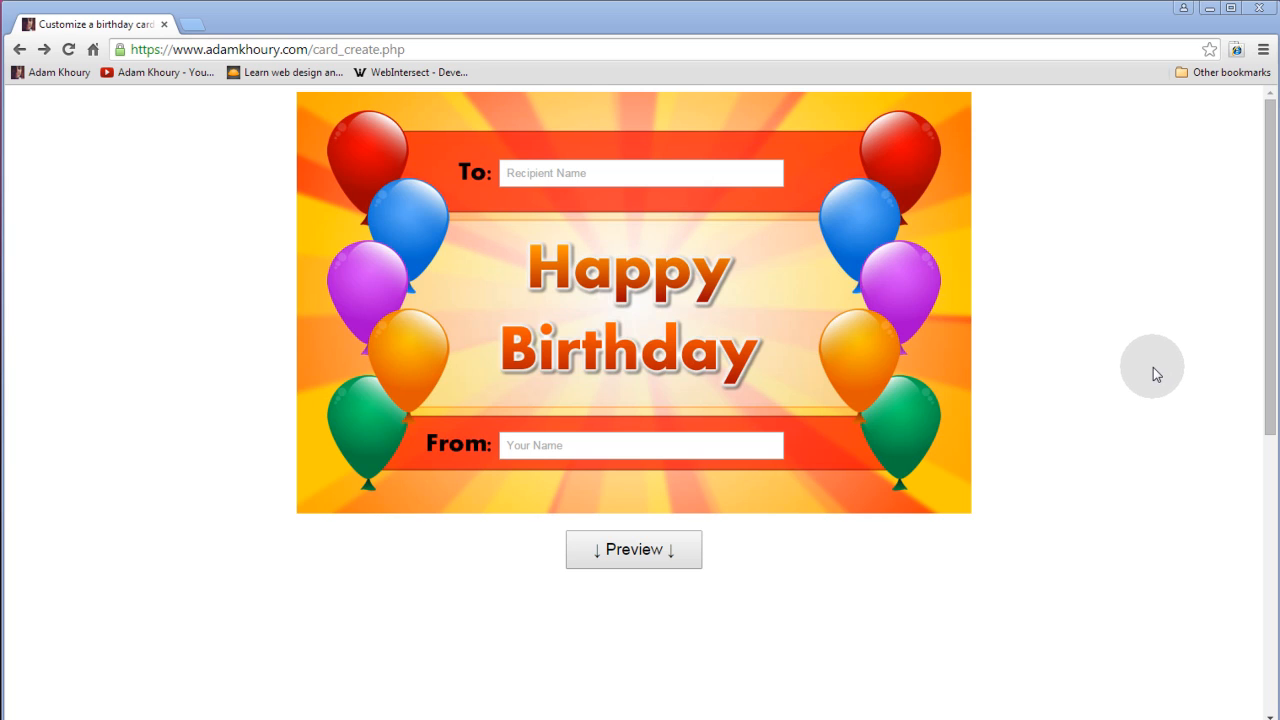
mouse_move(1165, 375)
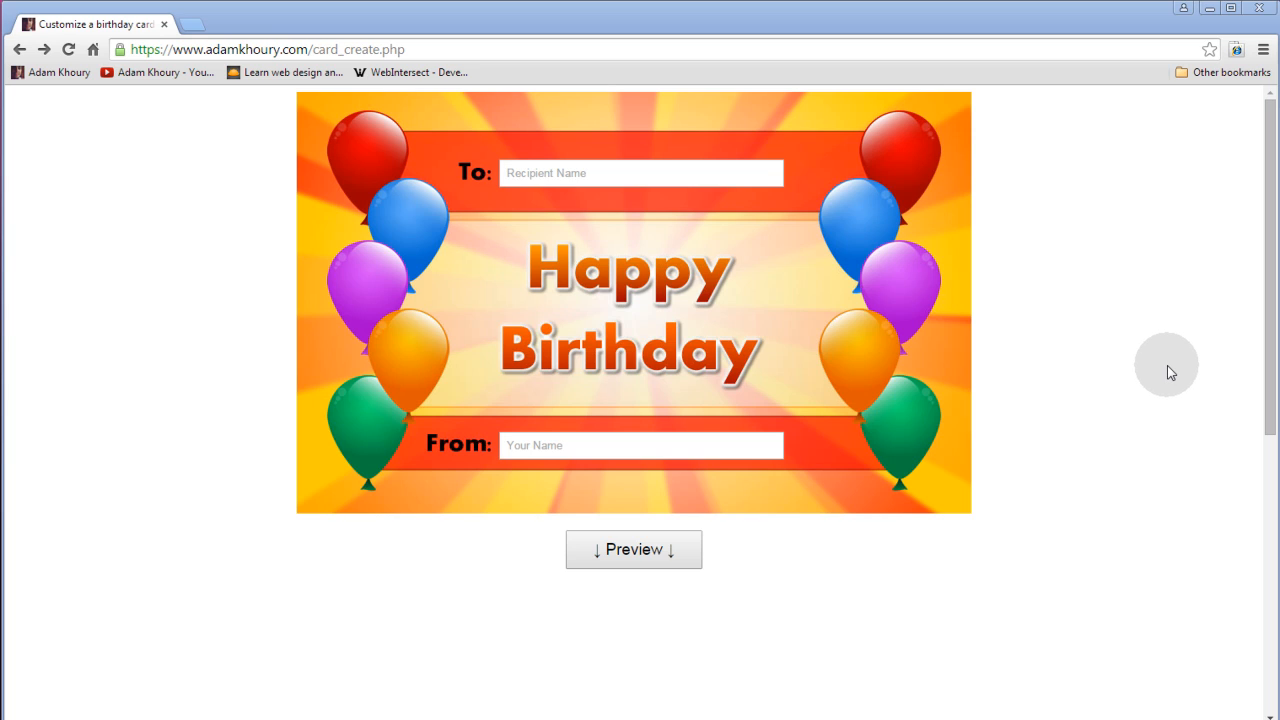
mouse_move(1165, 380)
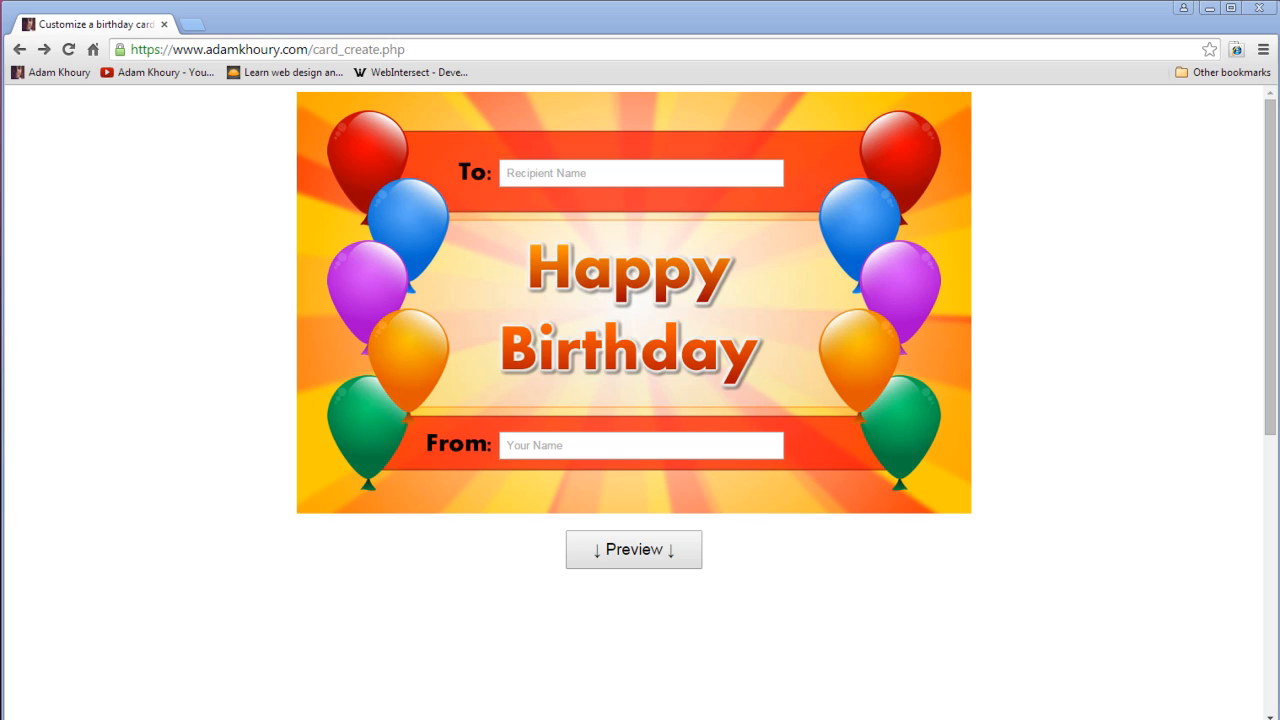
- Enter 'John Doe' as the recipient and 'Adam Khoury' as the sender
left_click(640, 172)
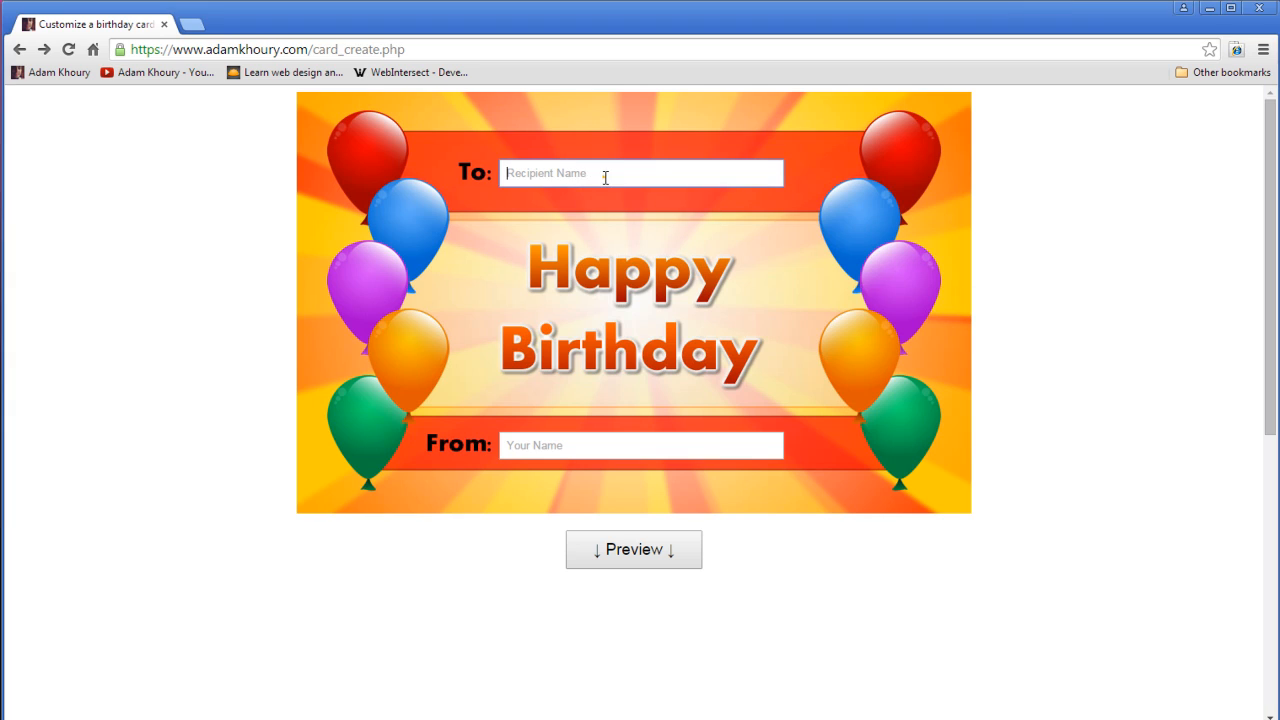
type("John Doe")
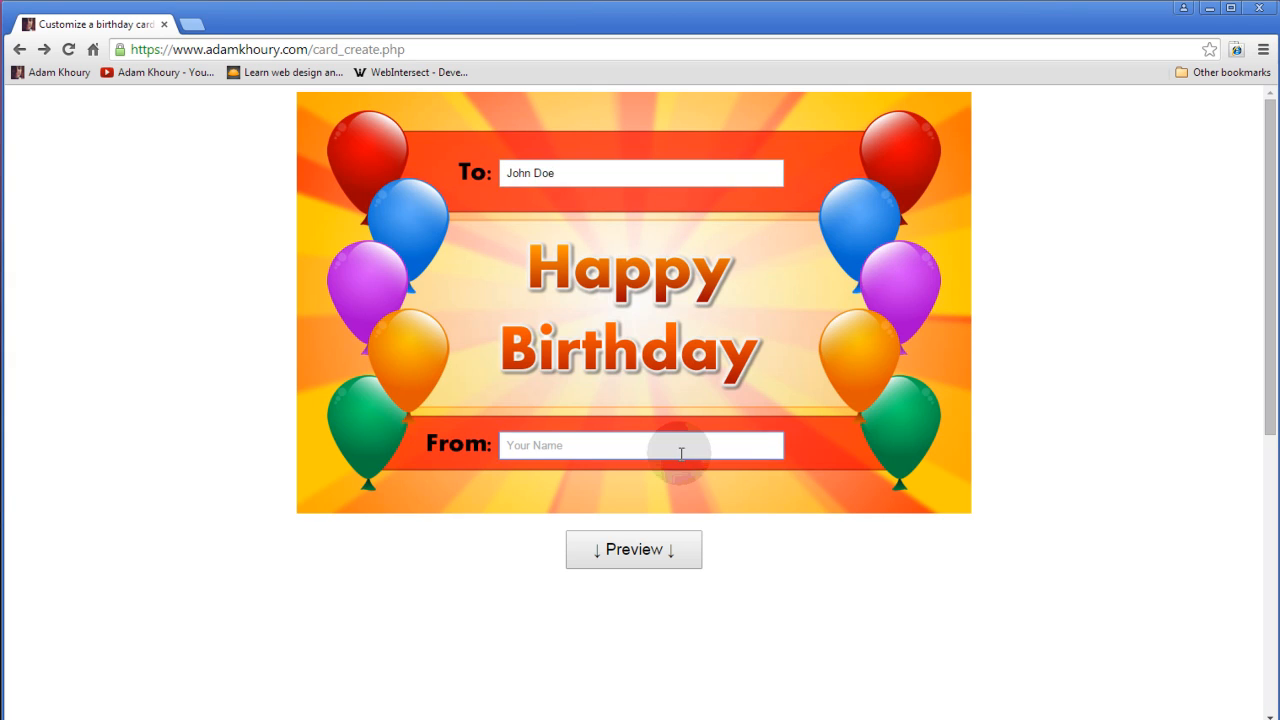
type("Adam Kh")
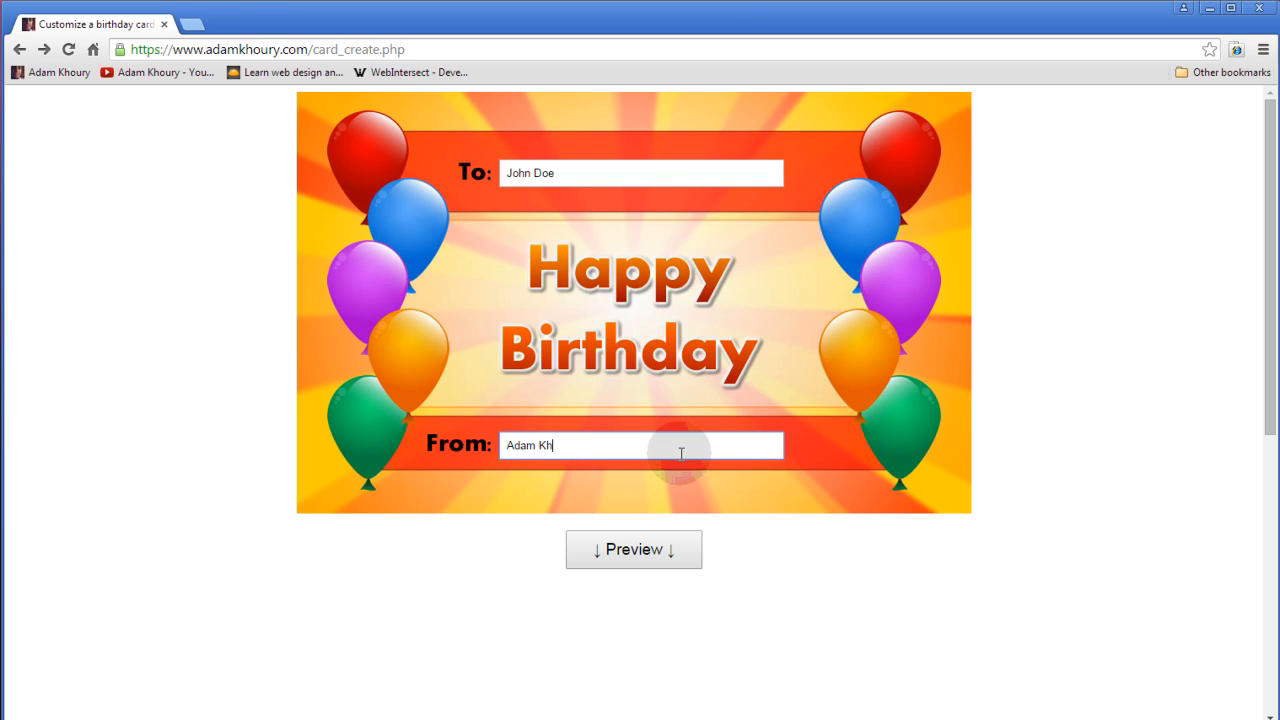
- Generate the birthday card preview and scroll down to view it
left_click(633, 549)
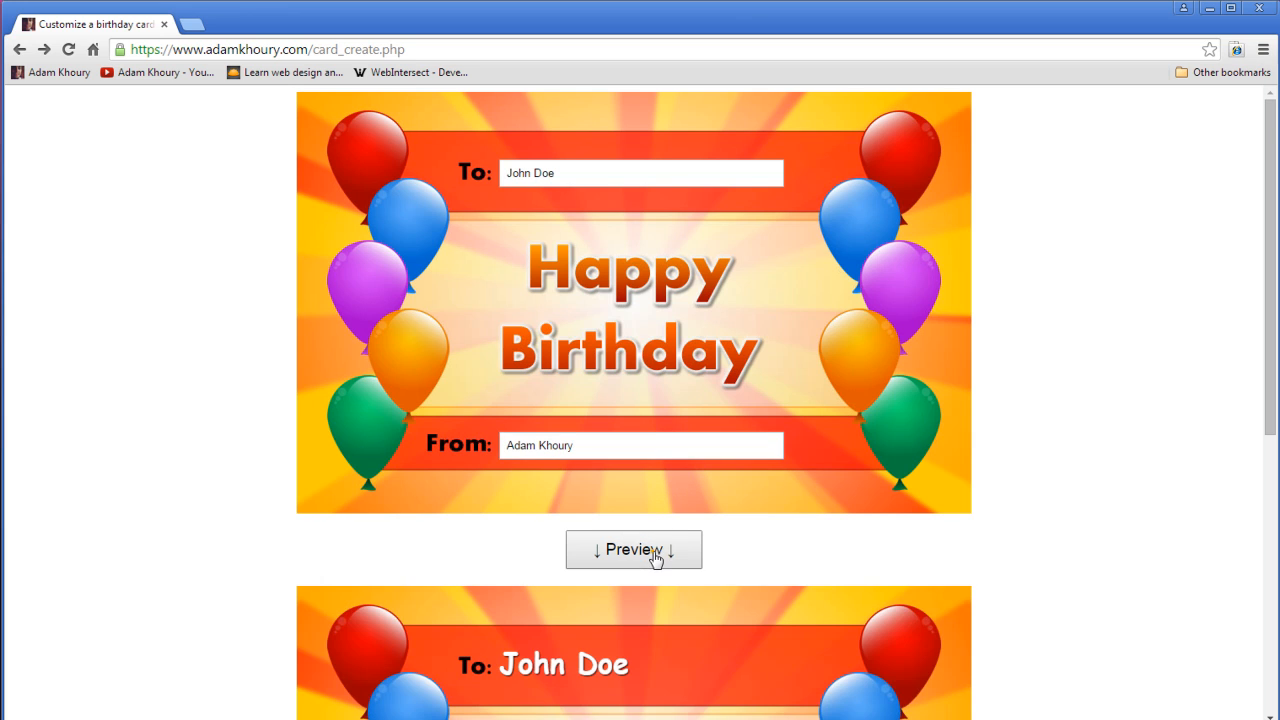
scroll("down", 3)
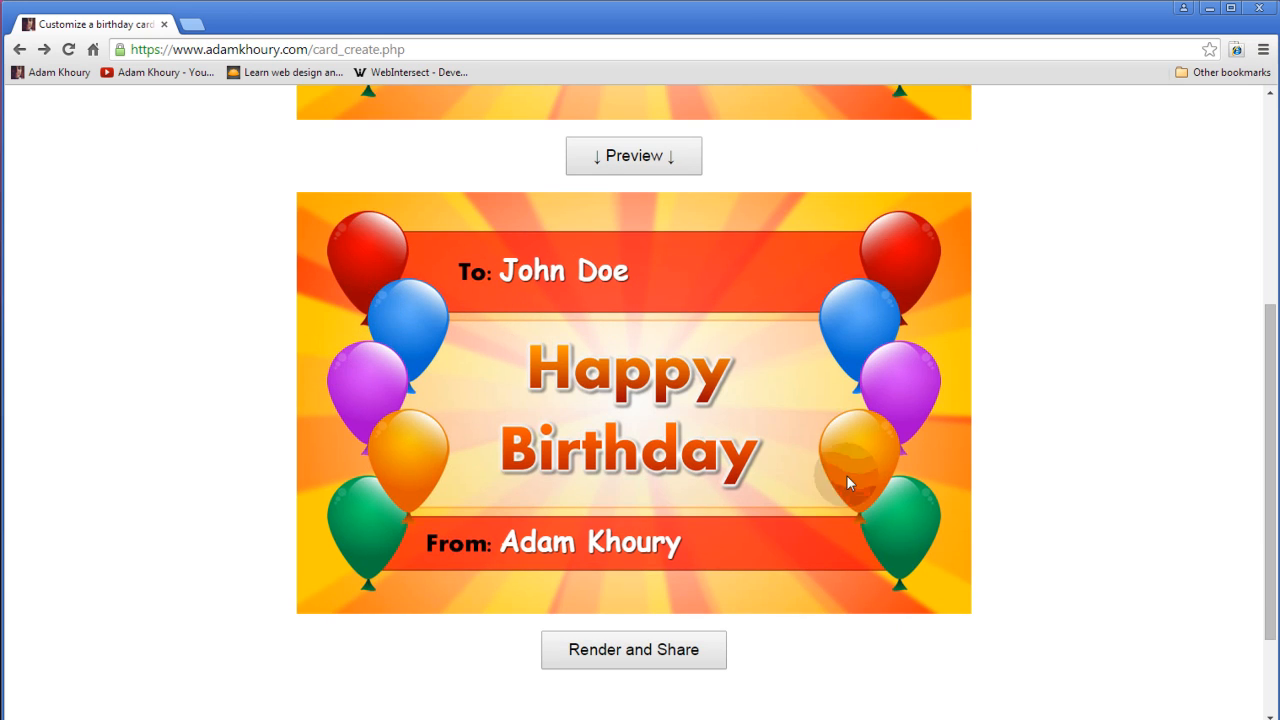
mouse_move(965, 475)
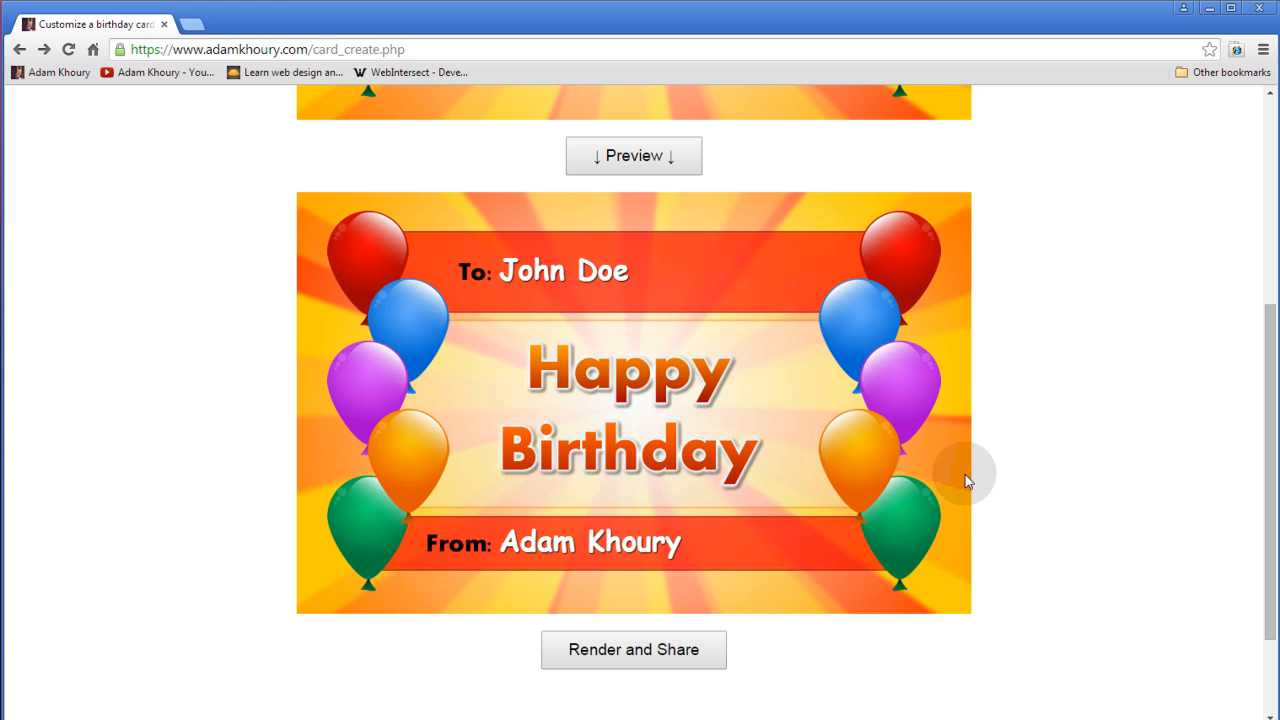
scroll("up", 3)
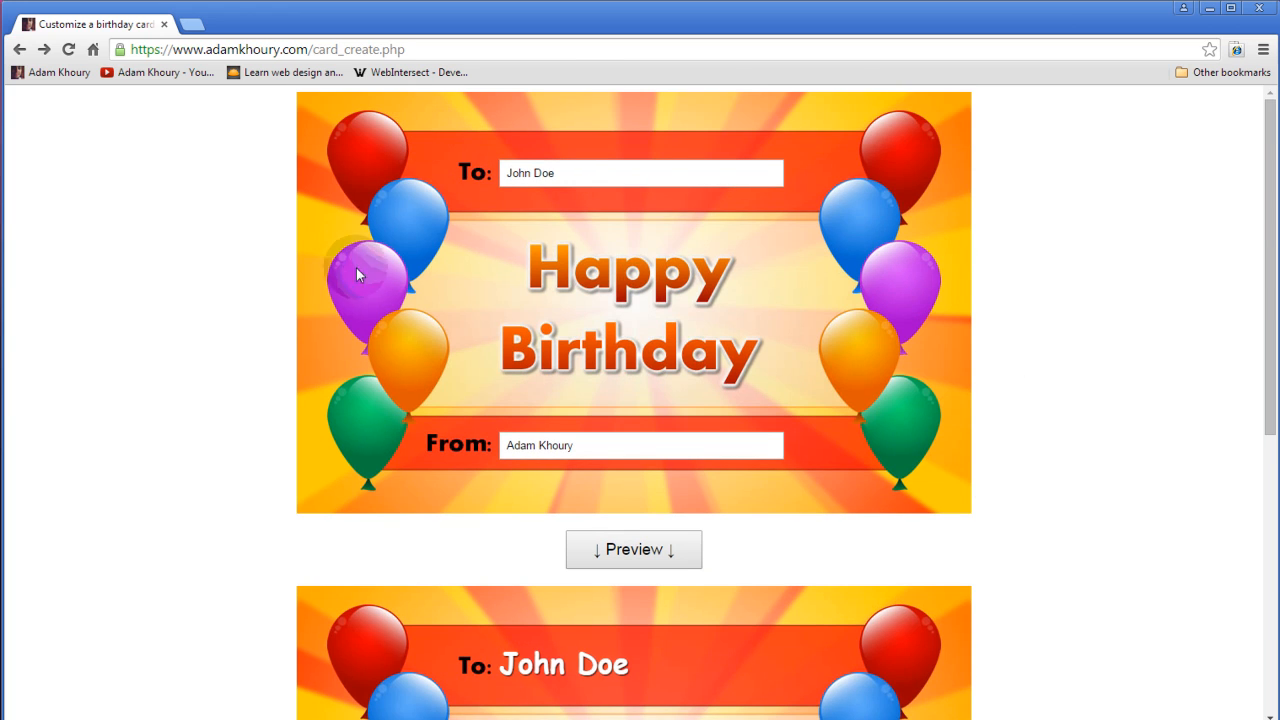
mouse_move(538, 110)
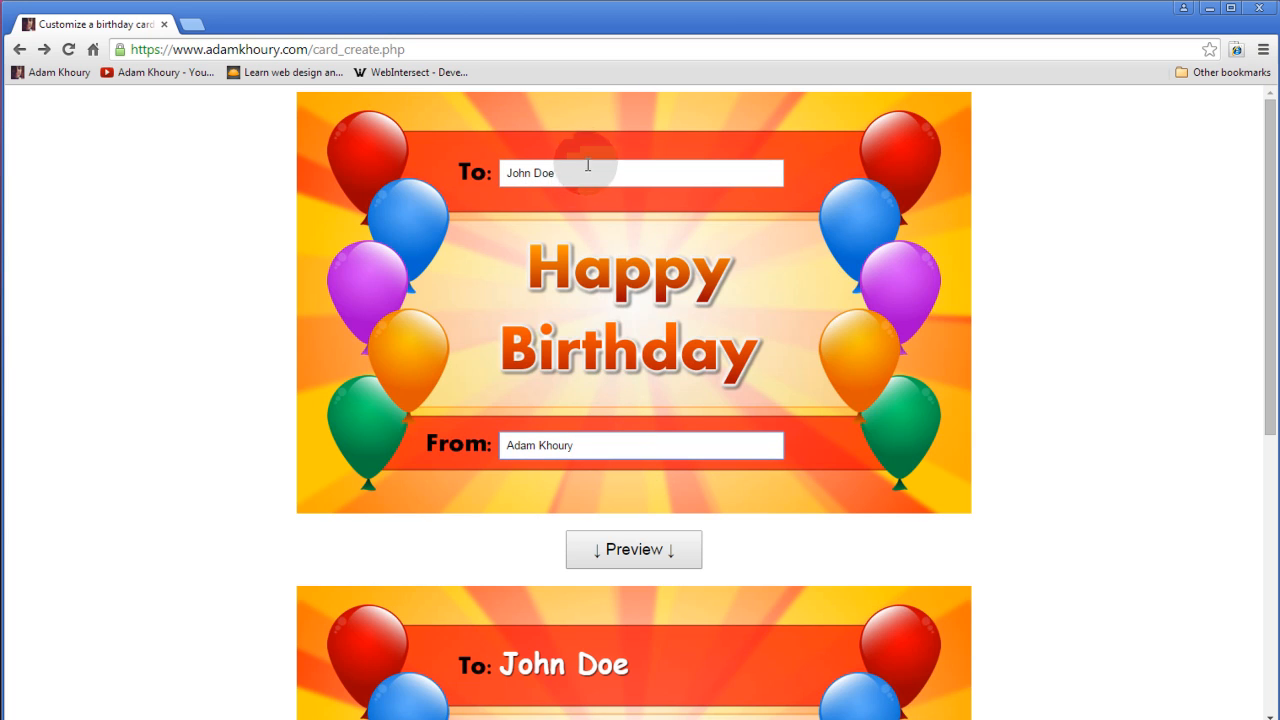
scroll("down", 3)
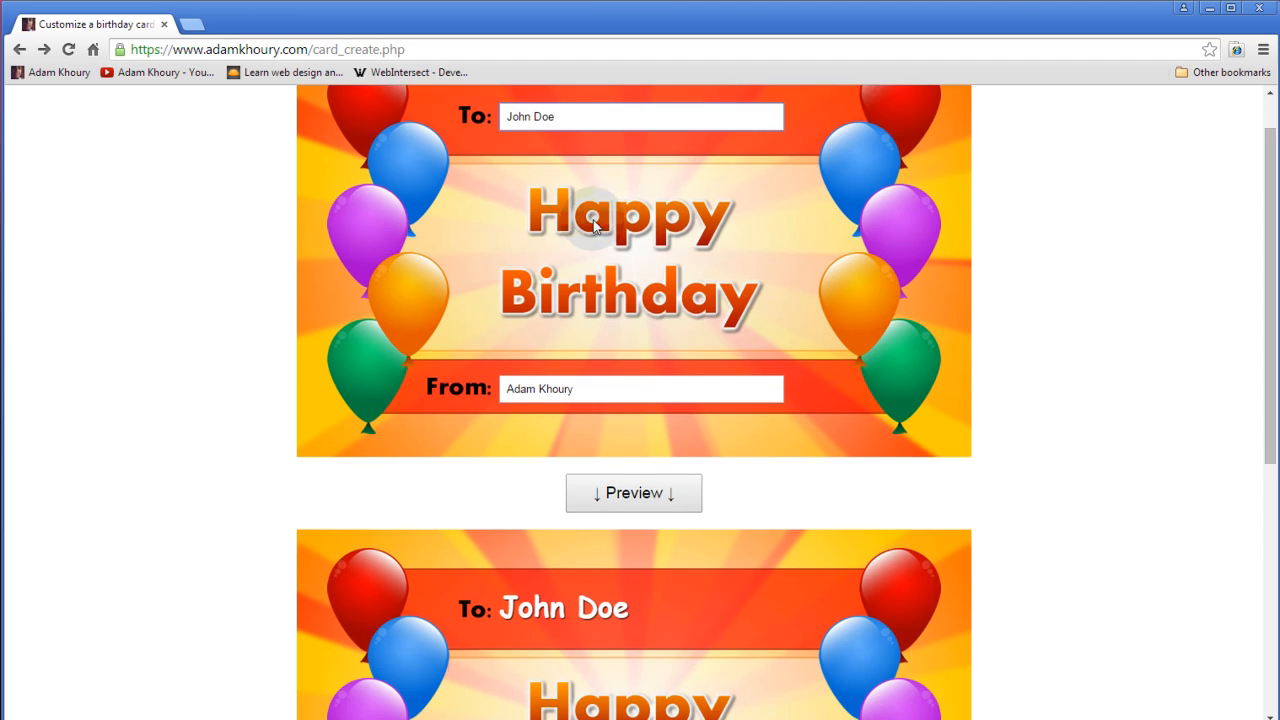
scroll("down", 3)
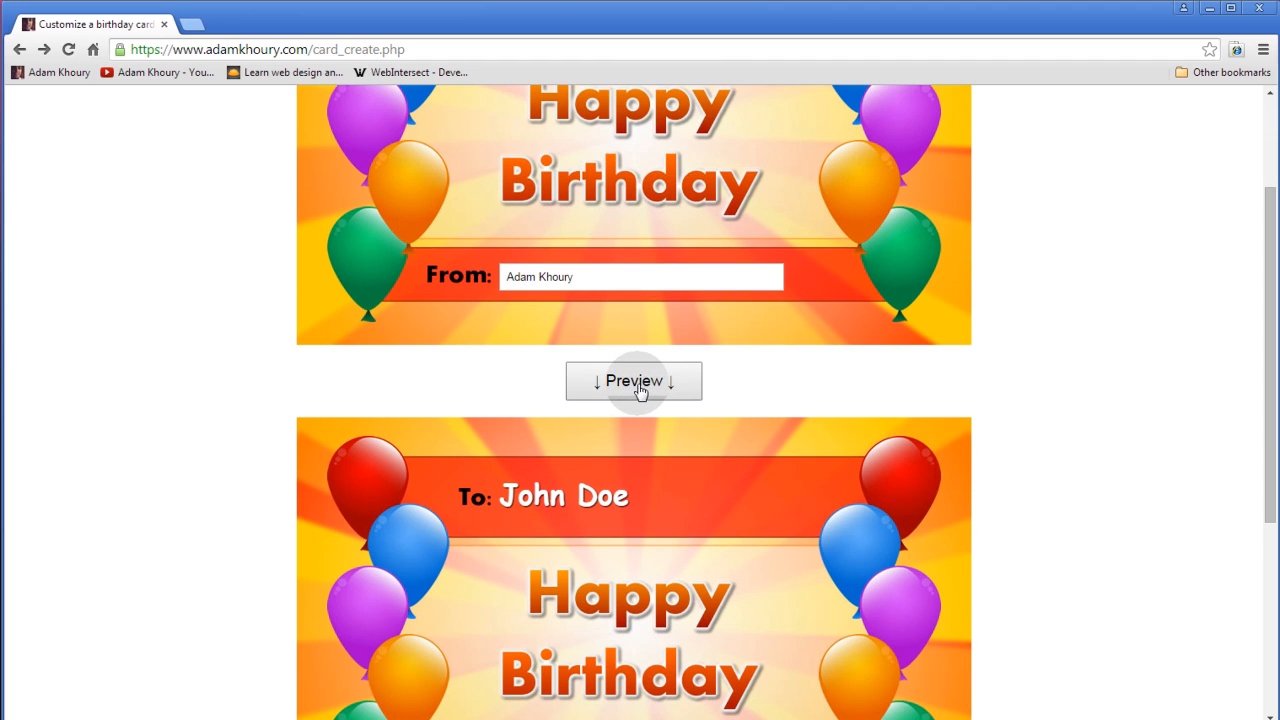
scroll("down", 3)
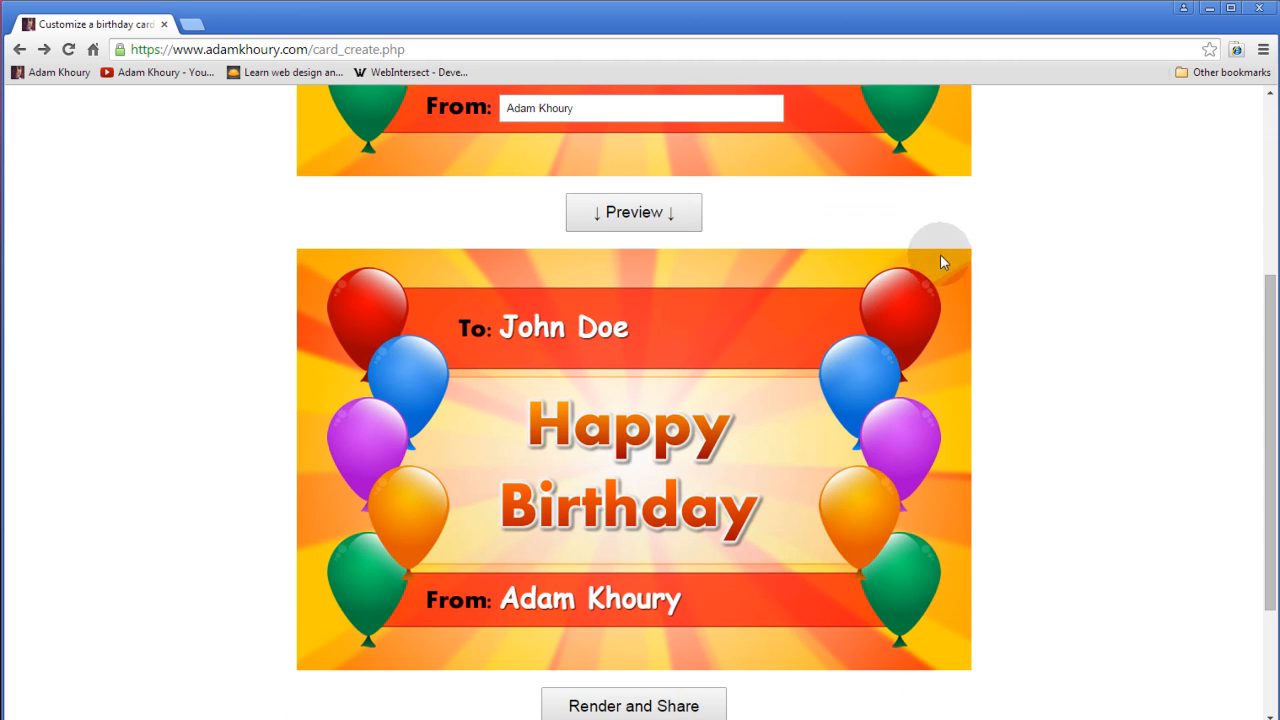
mouse_move(635, 335)
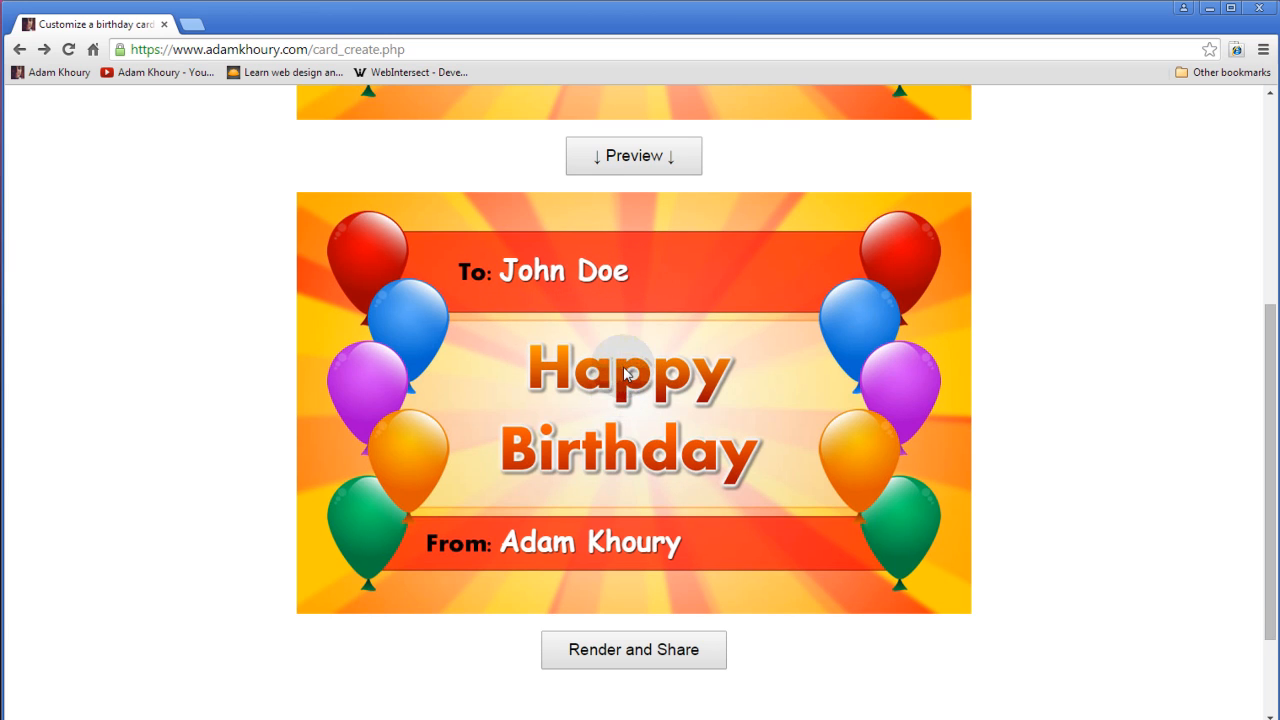
scroll("down", 3)
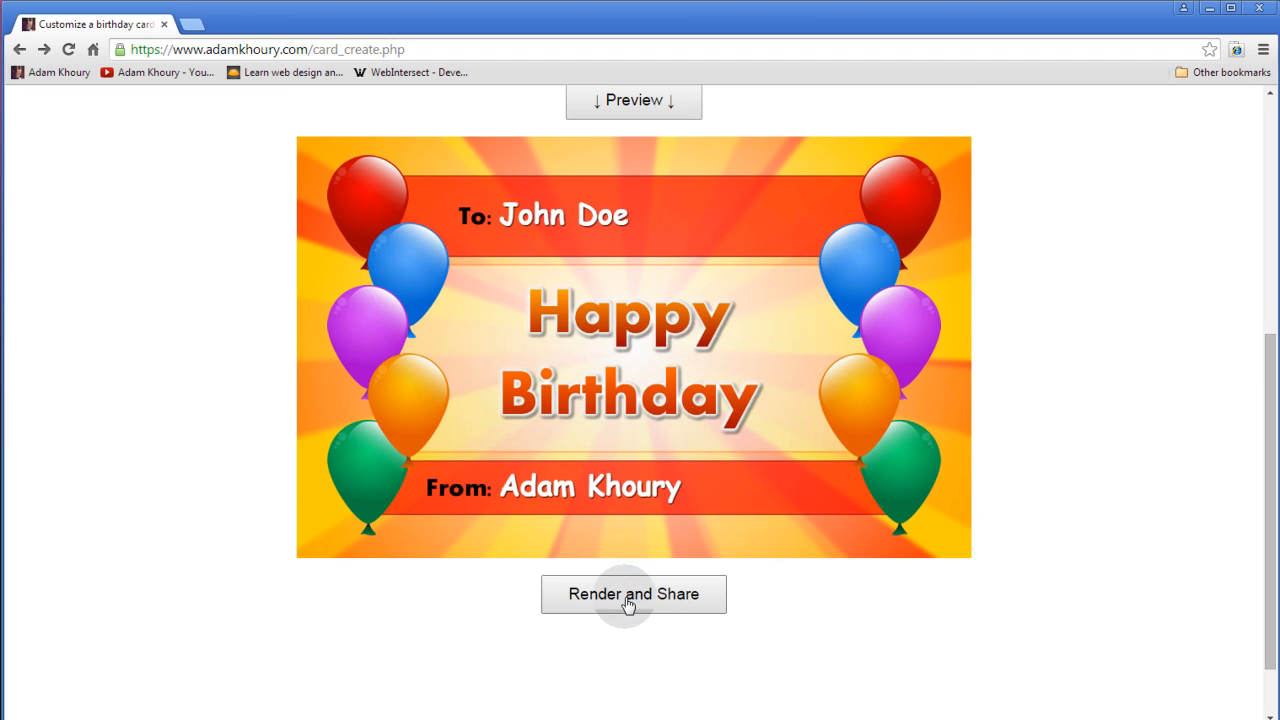
- Start rendering the previewed birthday card with Render and Share
left_click(633, 594)
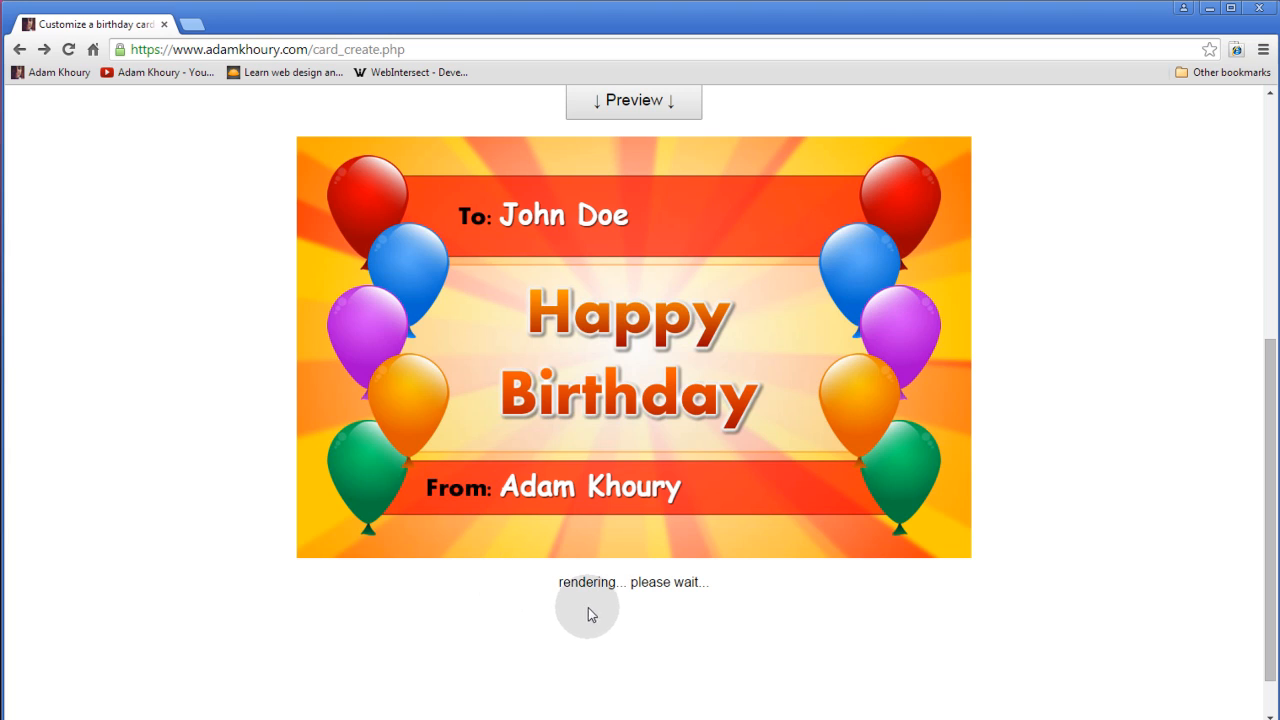
mouse_move(530, 611)
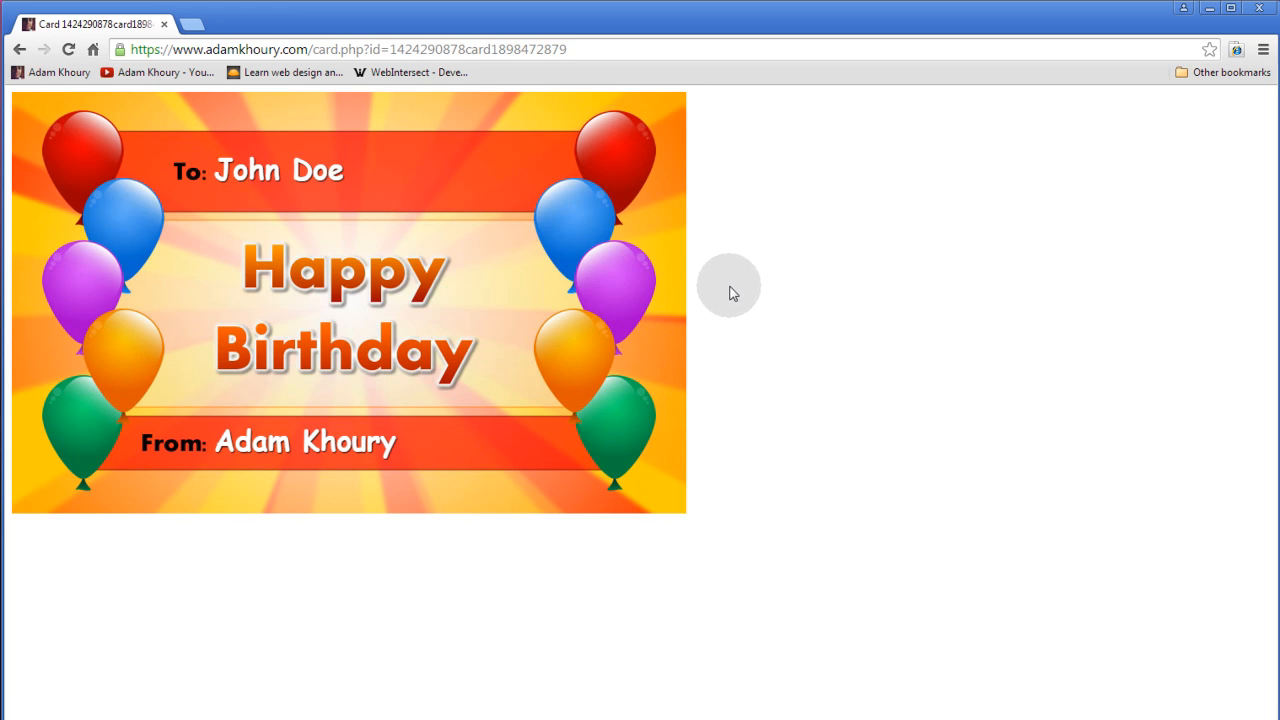
mouse_move(463, 120)
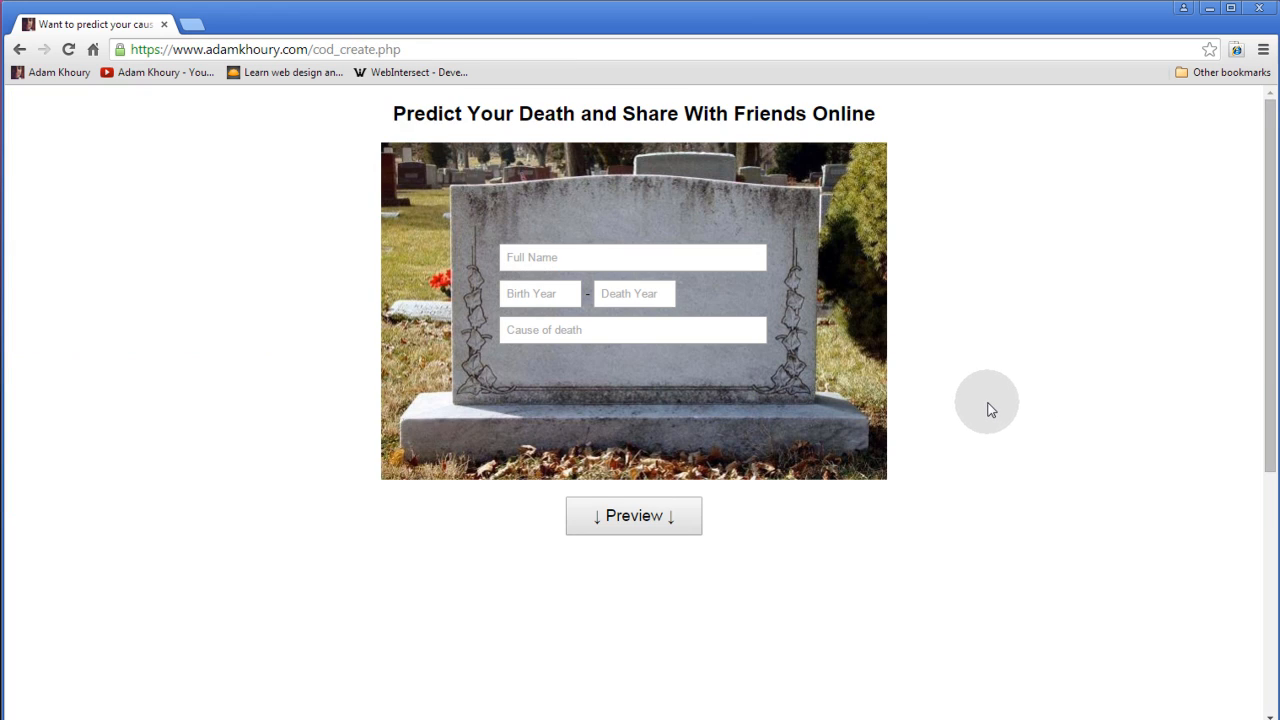
mouse_move(895, 280)
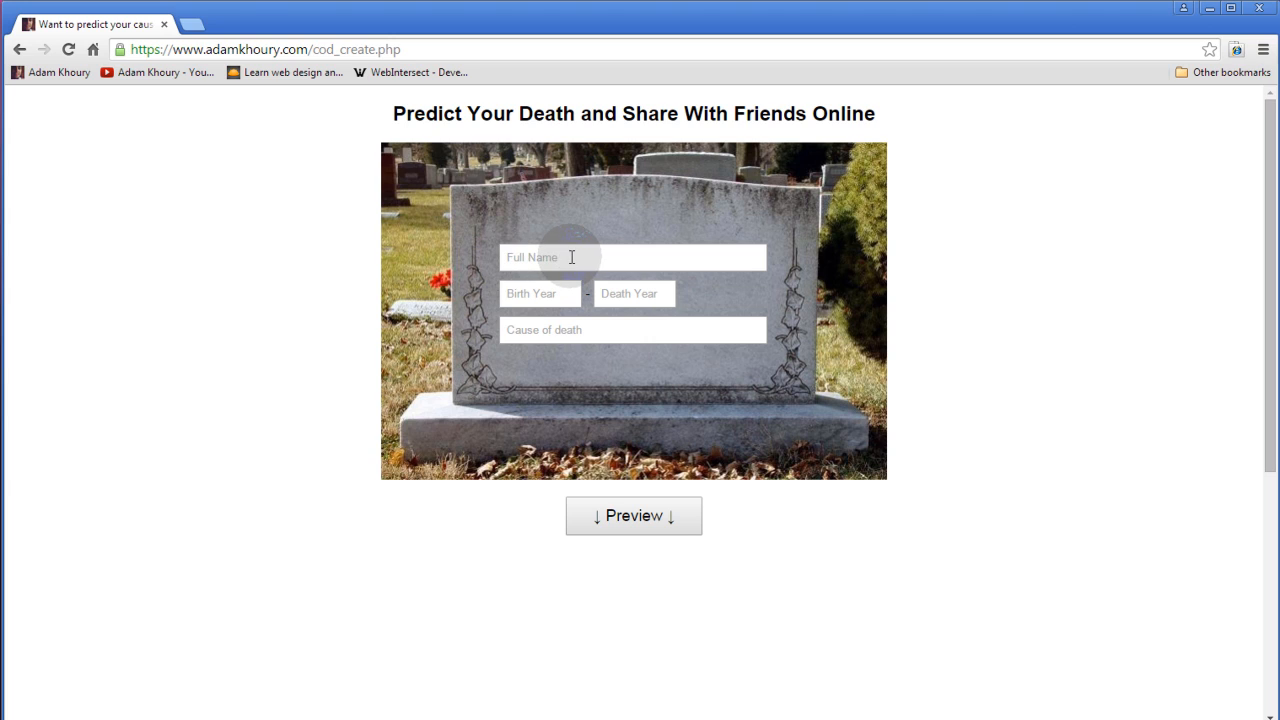
- Enter 'Adam Khoury' as the full name and 2003 as the birth year
type("Adam Khoury")
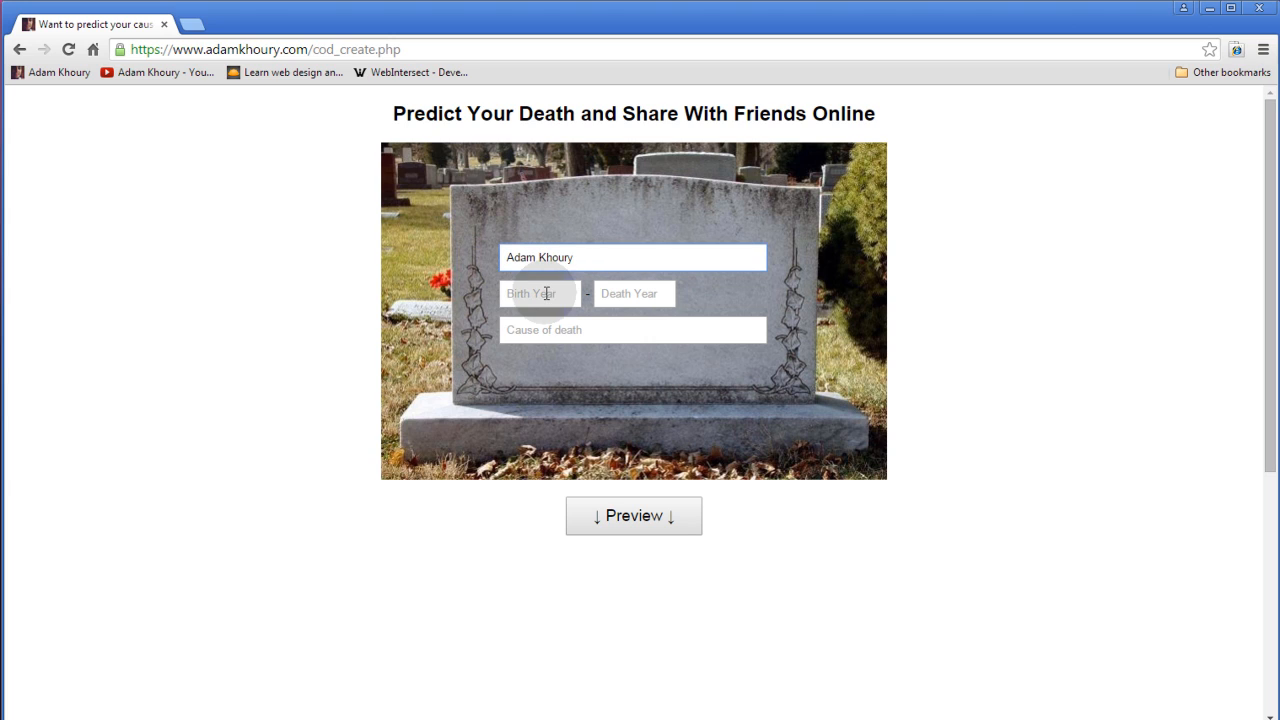
type("2003")
left_click(633, 330)
type("He ate too much bacon")
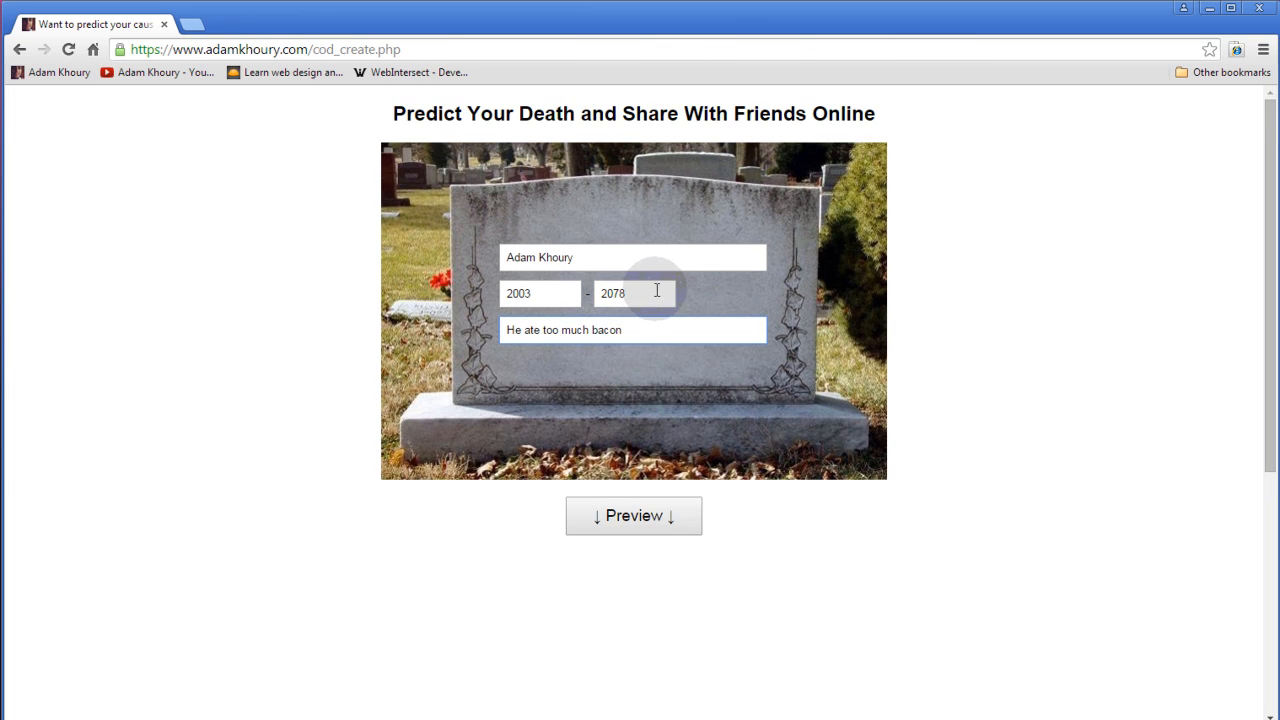
left_click(633, 515)
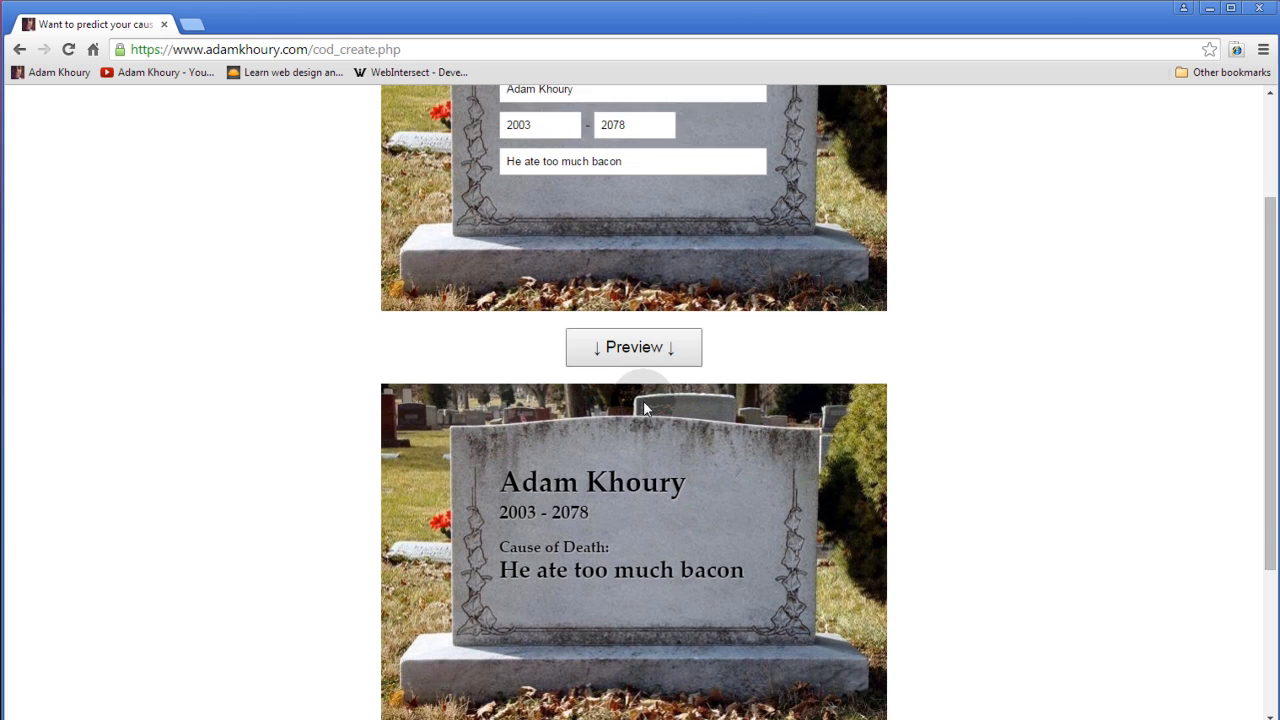
scroll("down", 3)
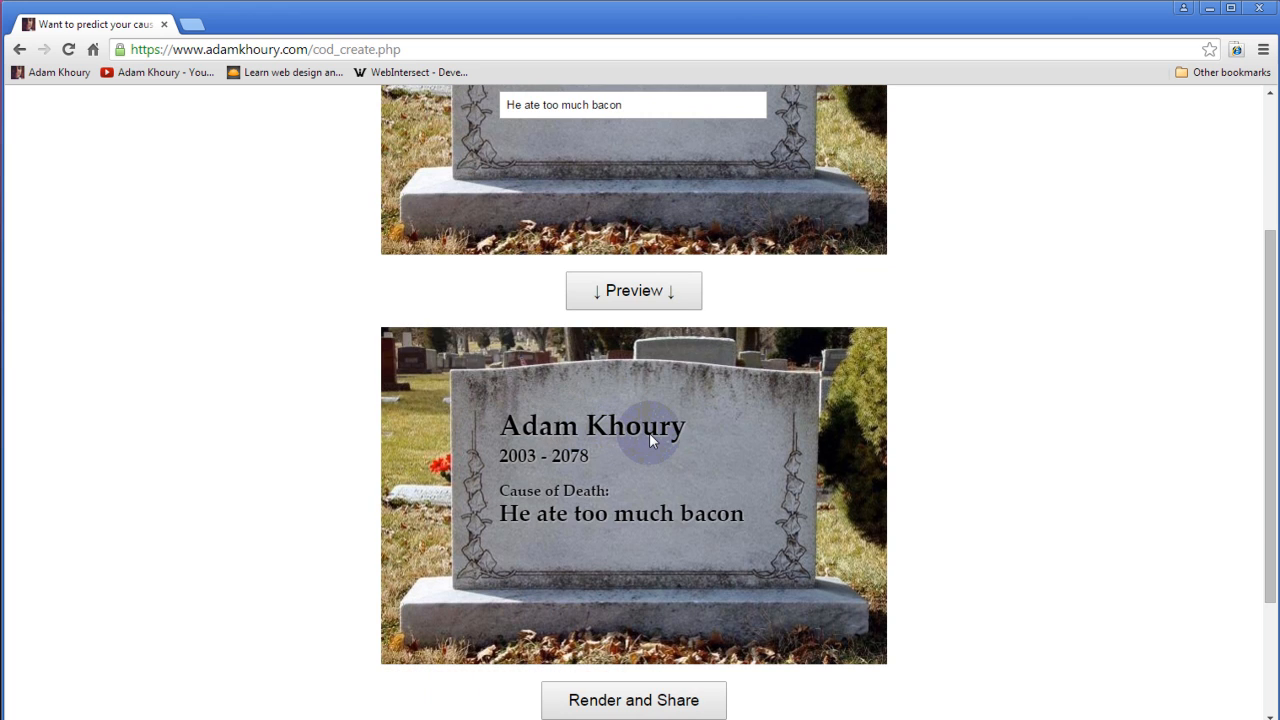
scroll("down", 3)
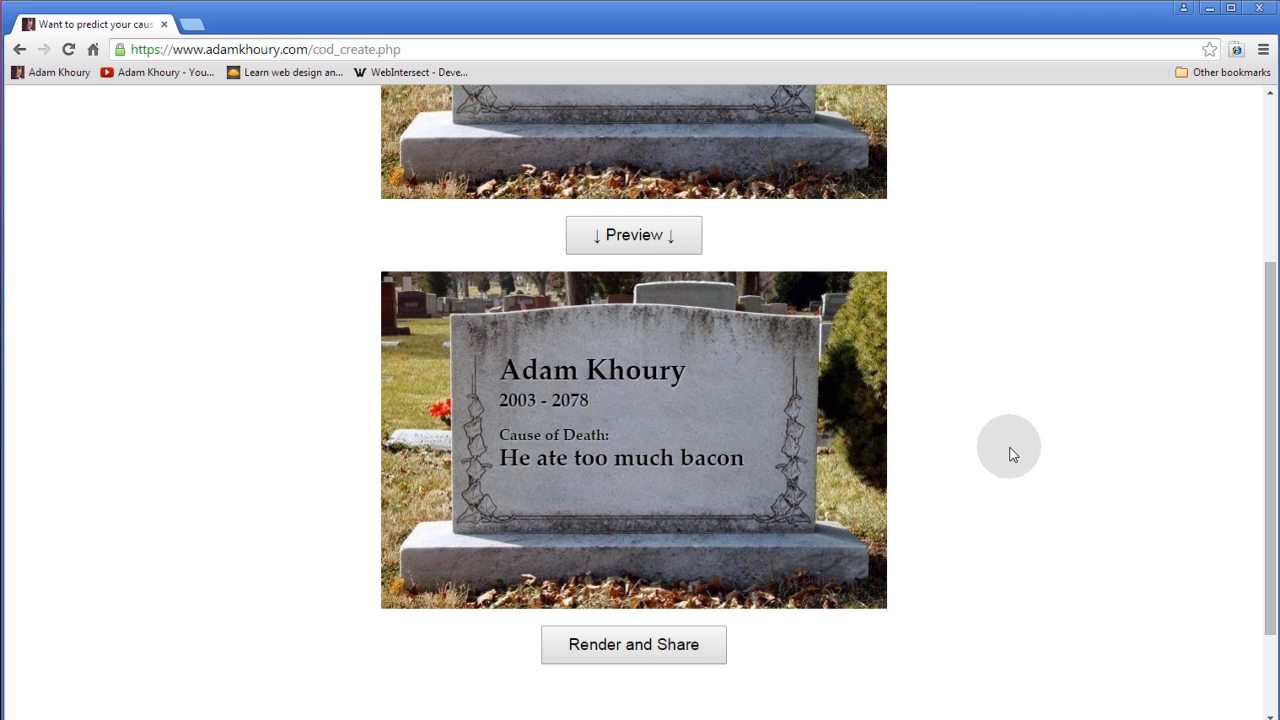
mouse_move(485, 367)
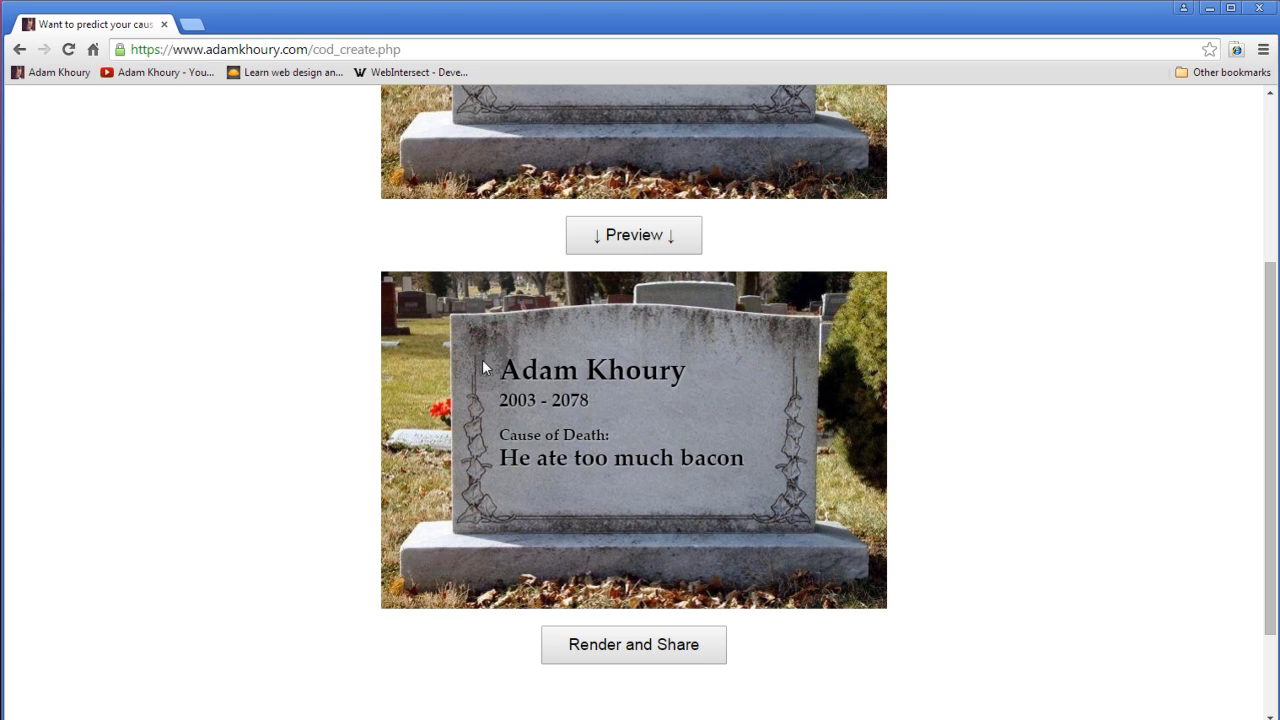
mouse_move(763, 515)
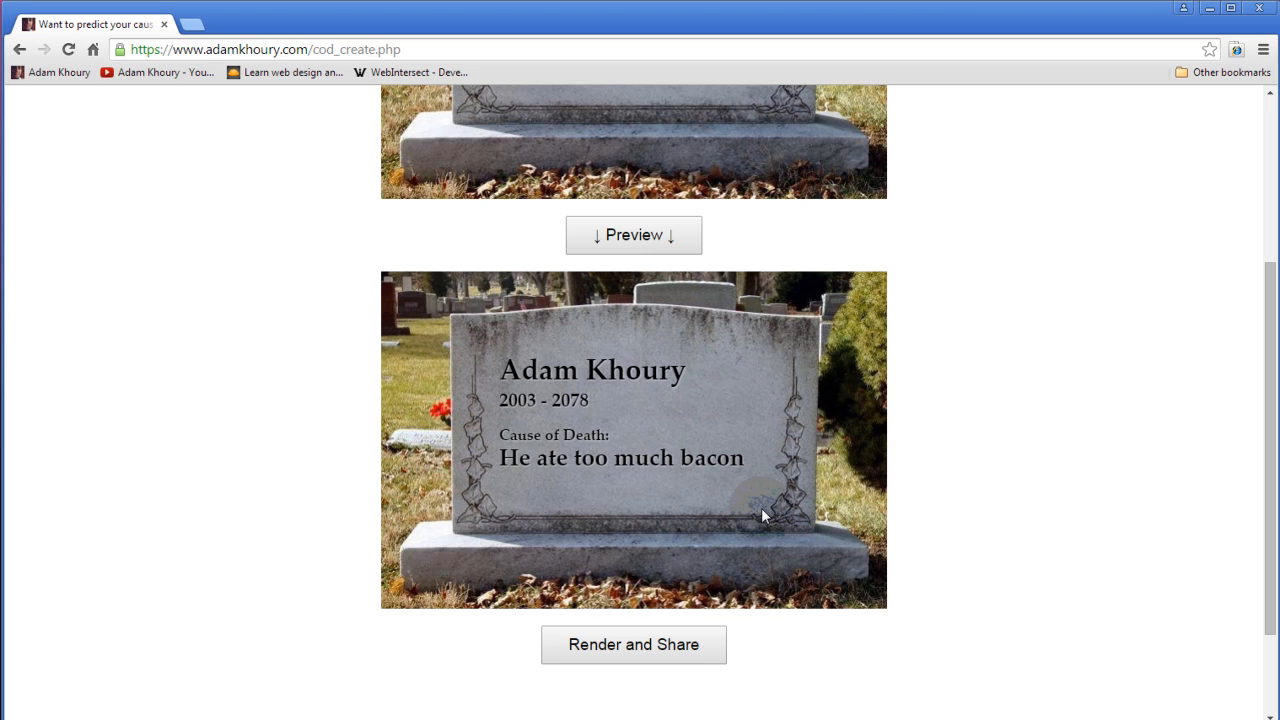
mouse_move(628, 383)
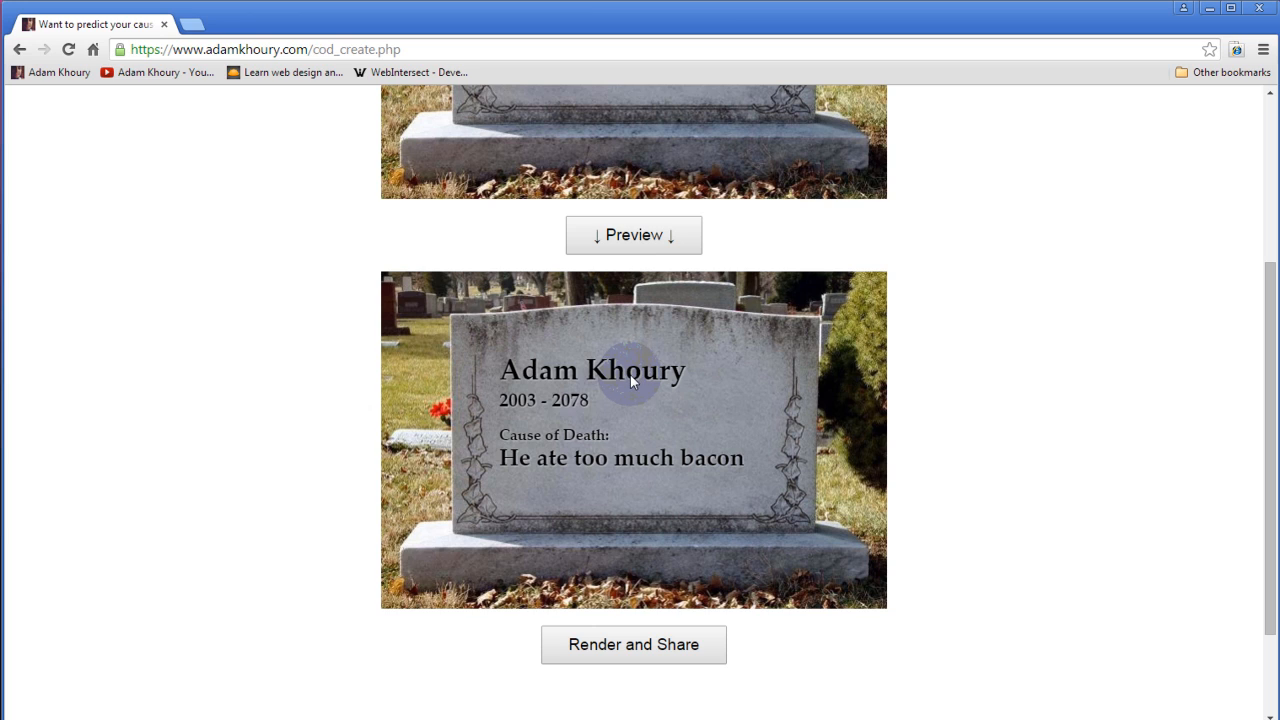
mouse_move(630, 388)
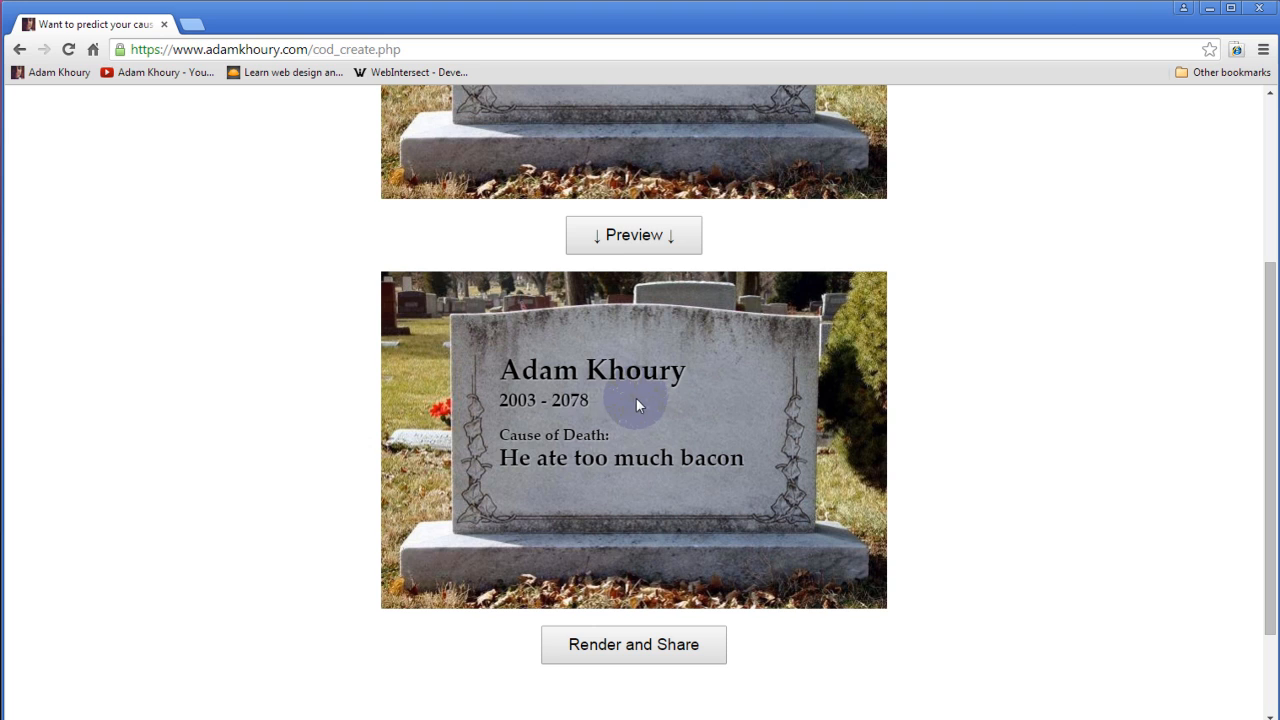
mouse_move(607, 318)
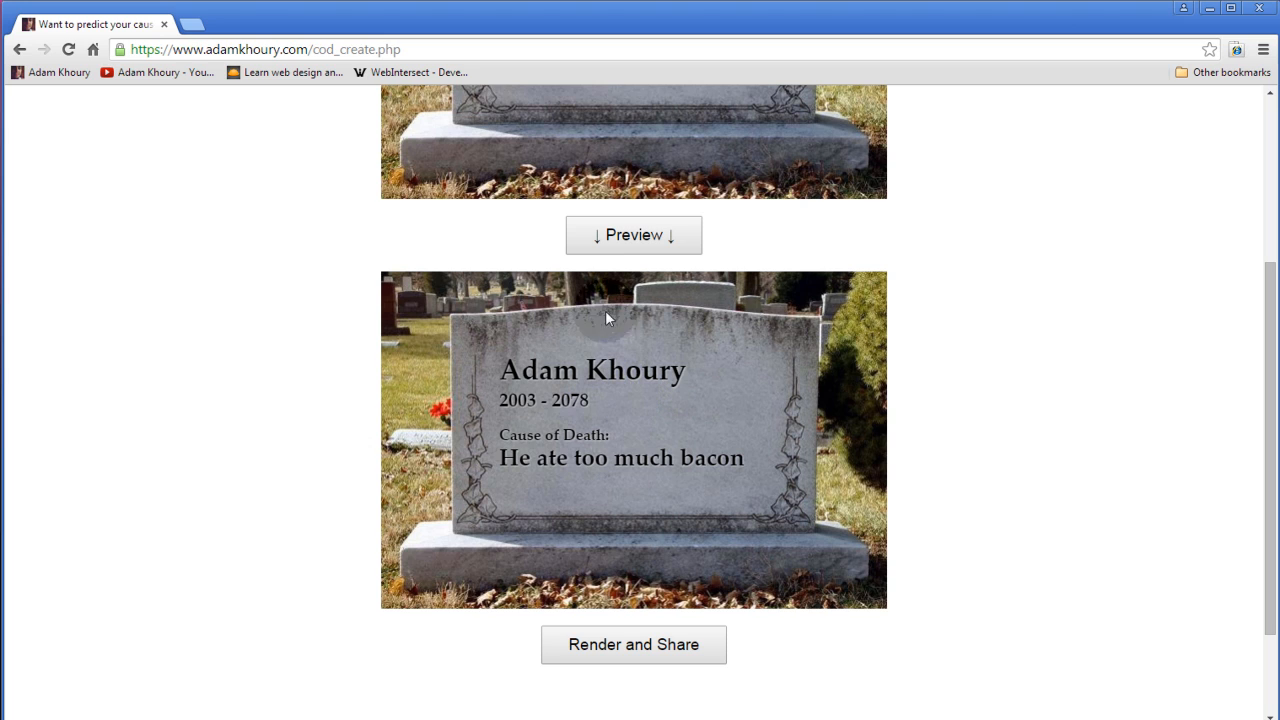
mouse_move(808, 460)
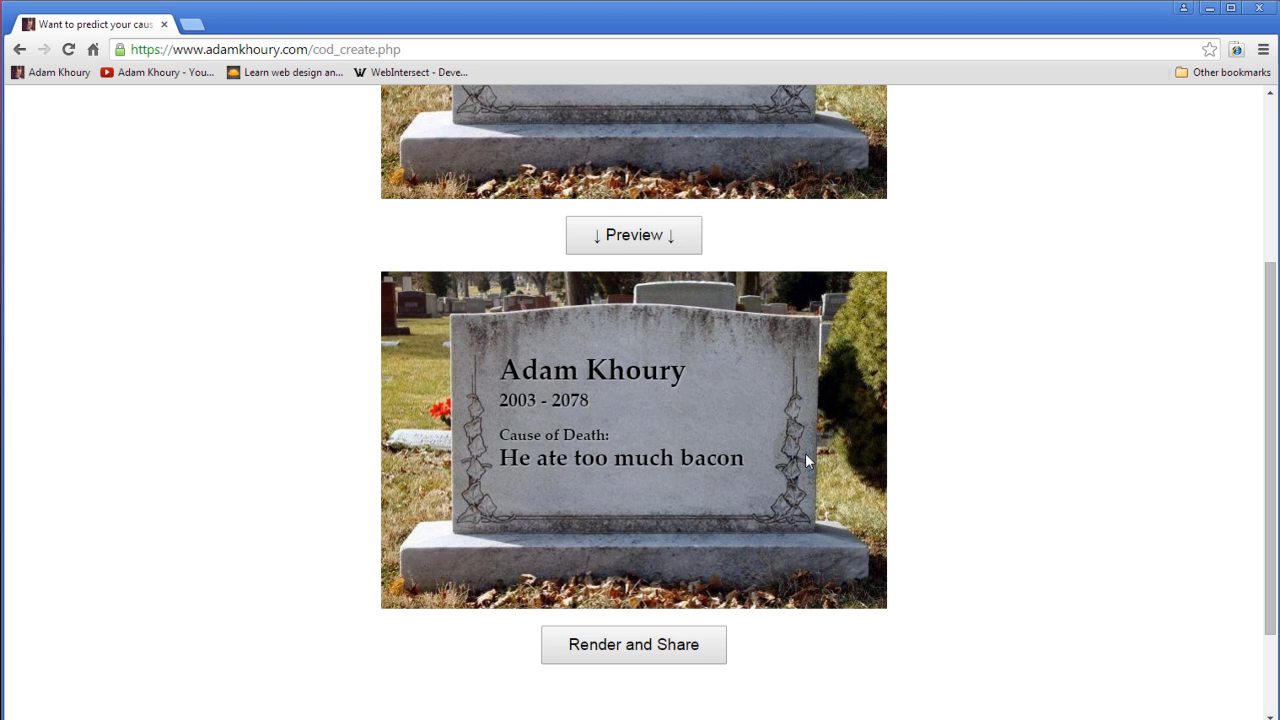
mouse_move(828, 453)
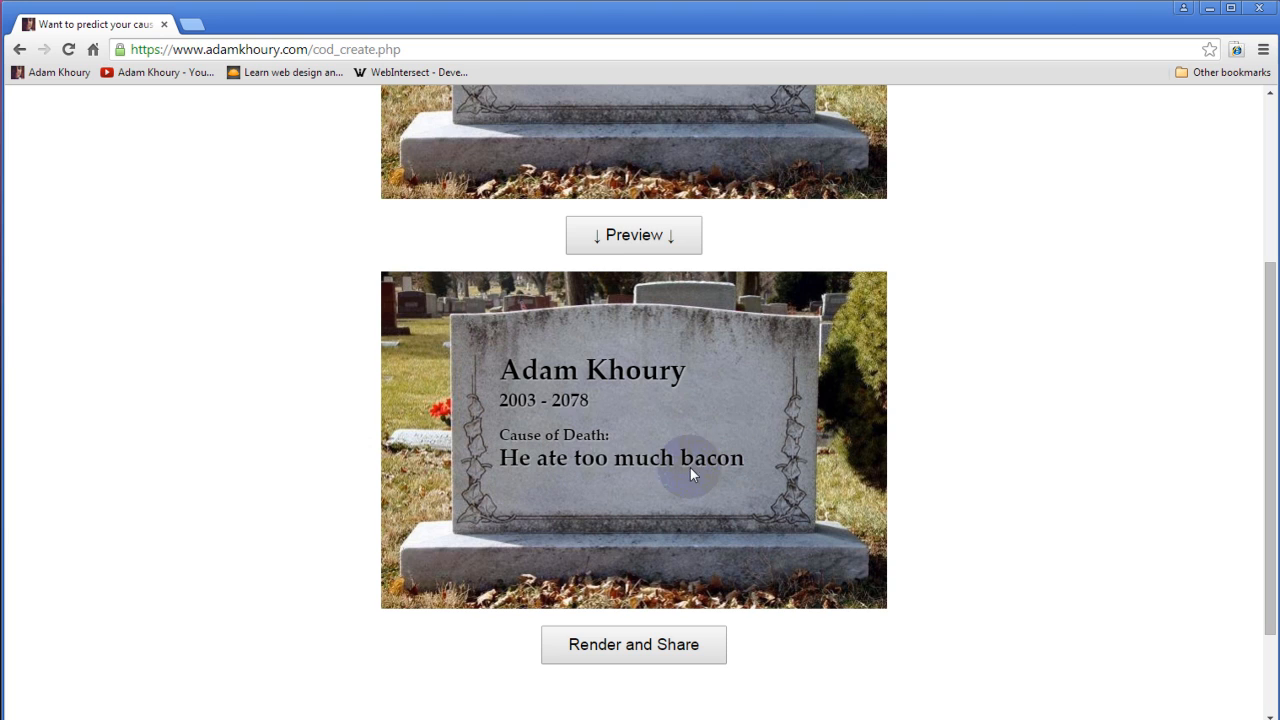
mouse_move(535, 470)
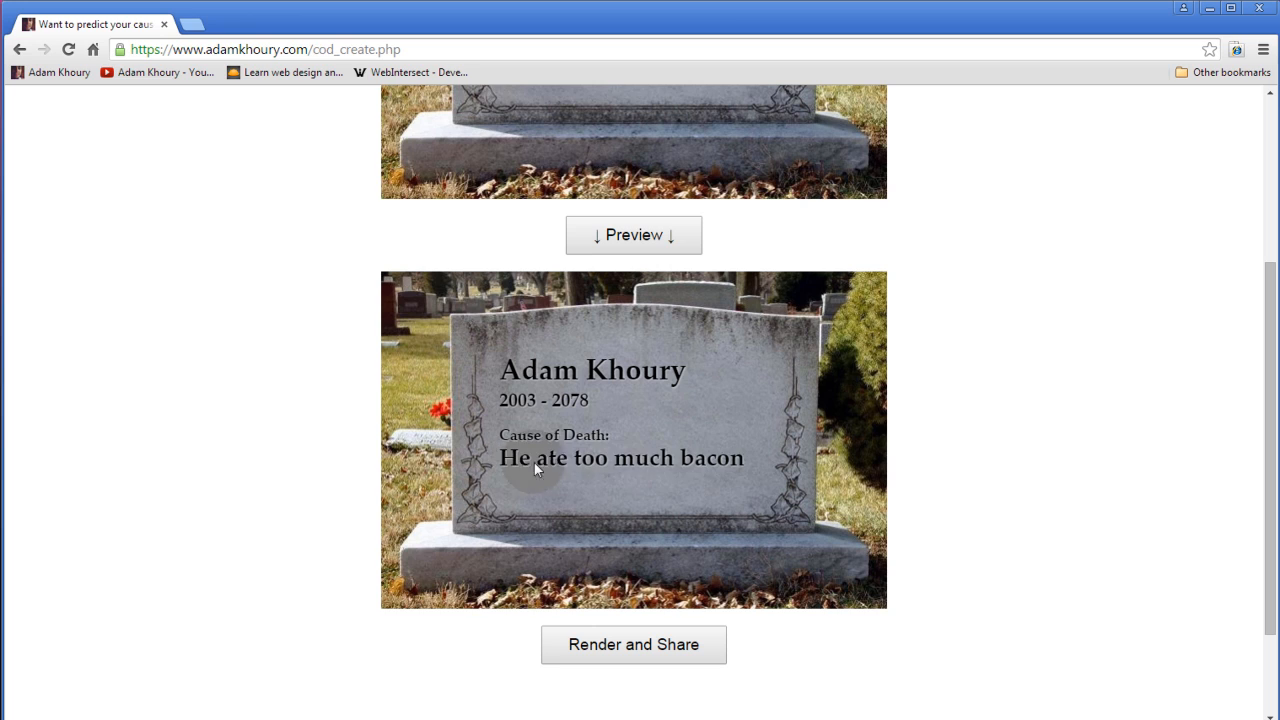
mouse_move(715, 471)
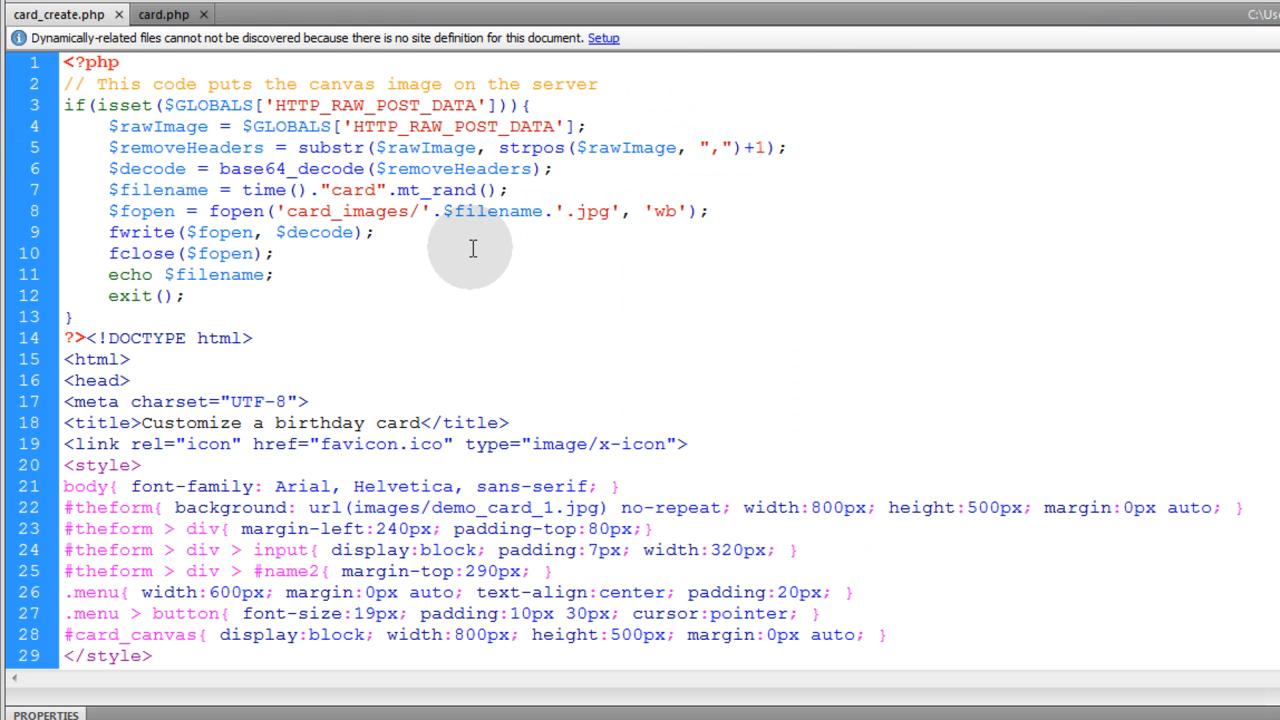
left_click(277, 253)
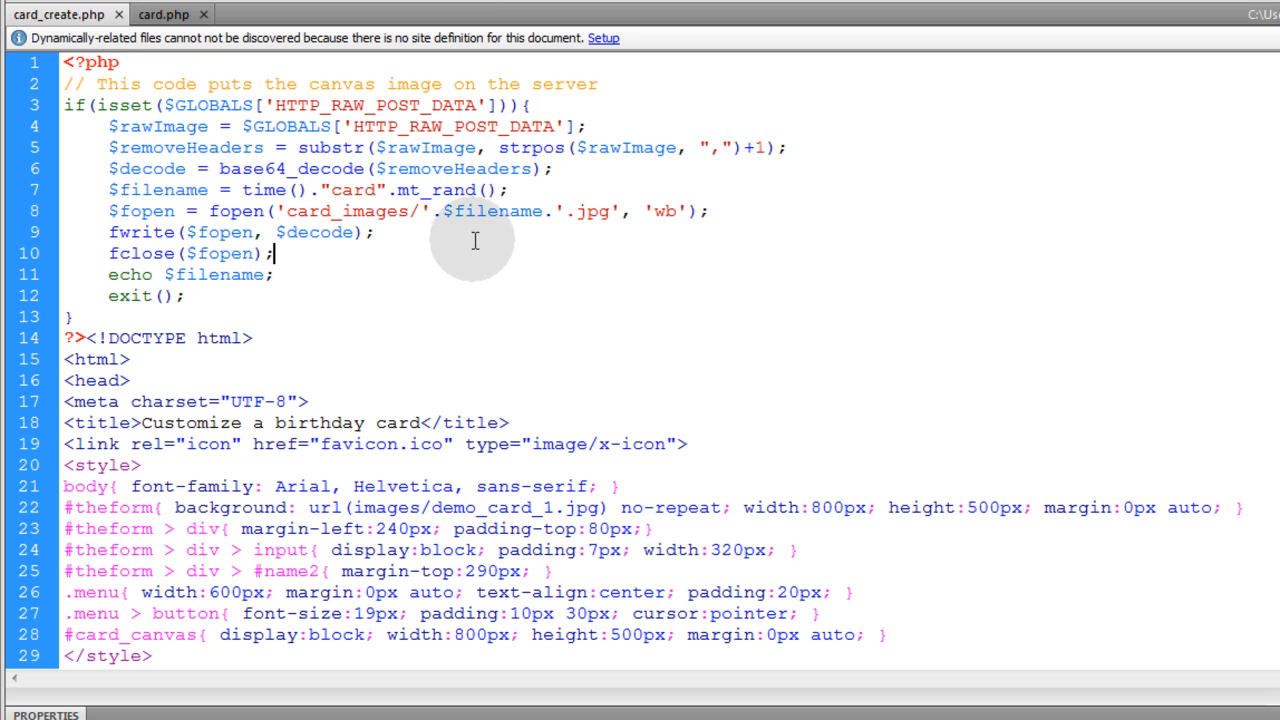
mouse_move(400, 200)
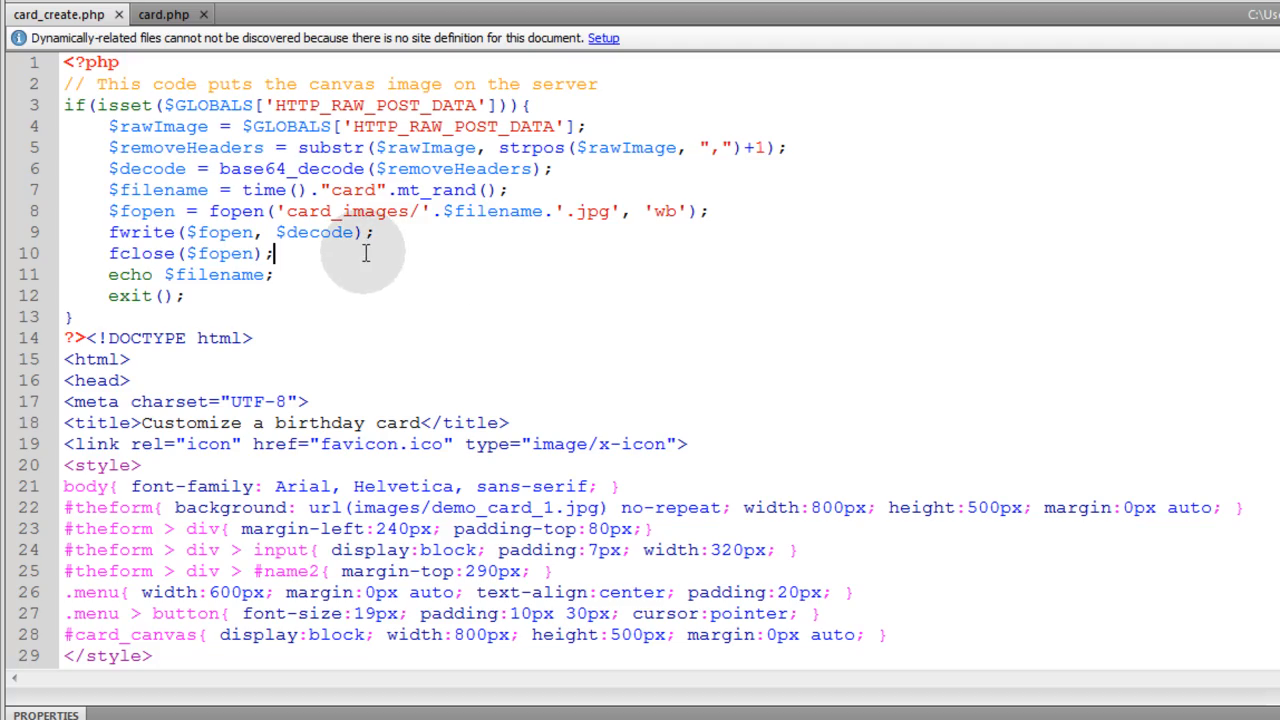
scroll("down", 3)
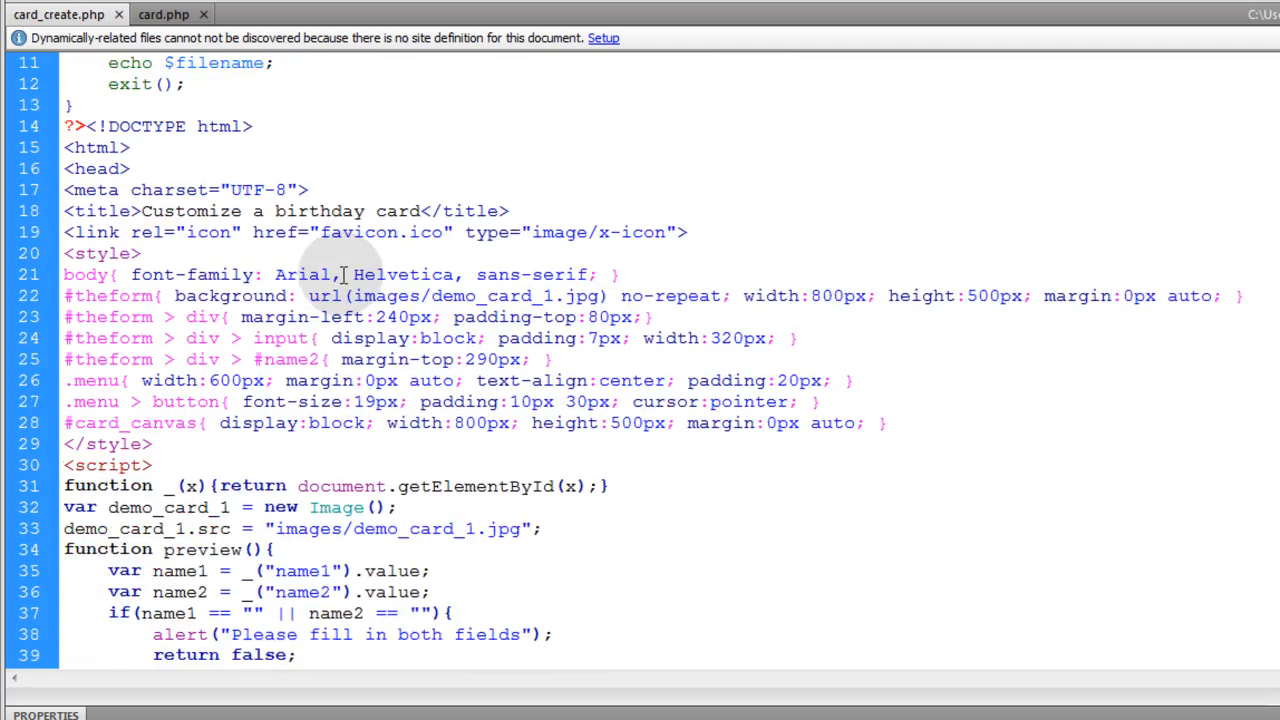
scroll("down", 3)
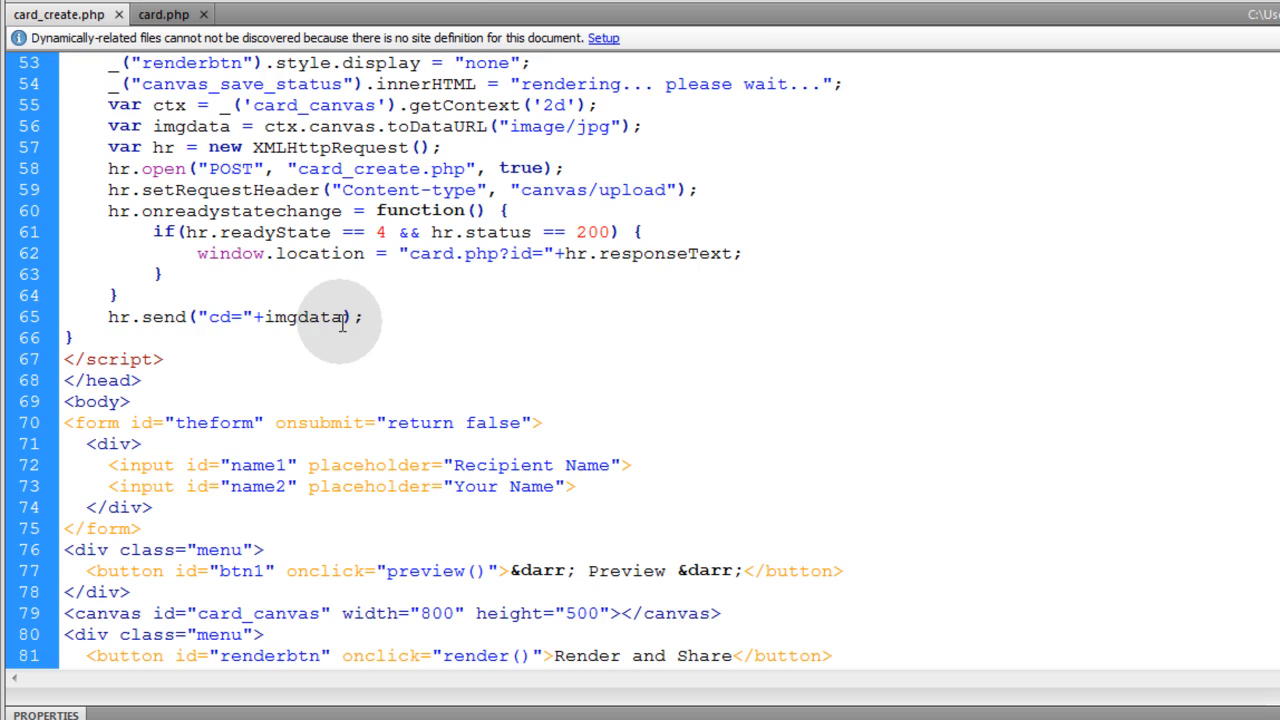
scroll("down", 3)
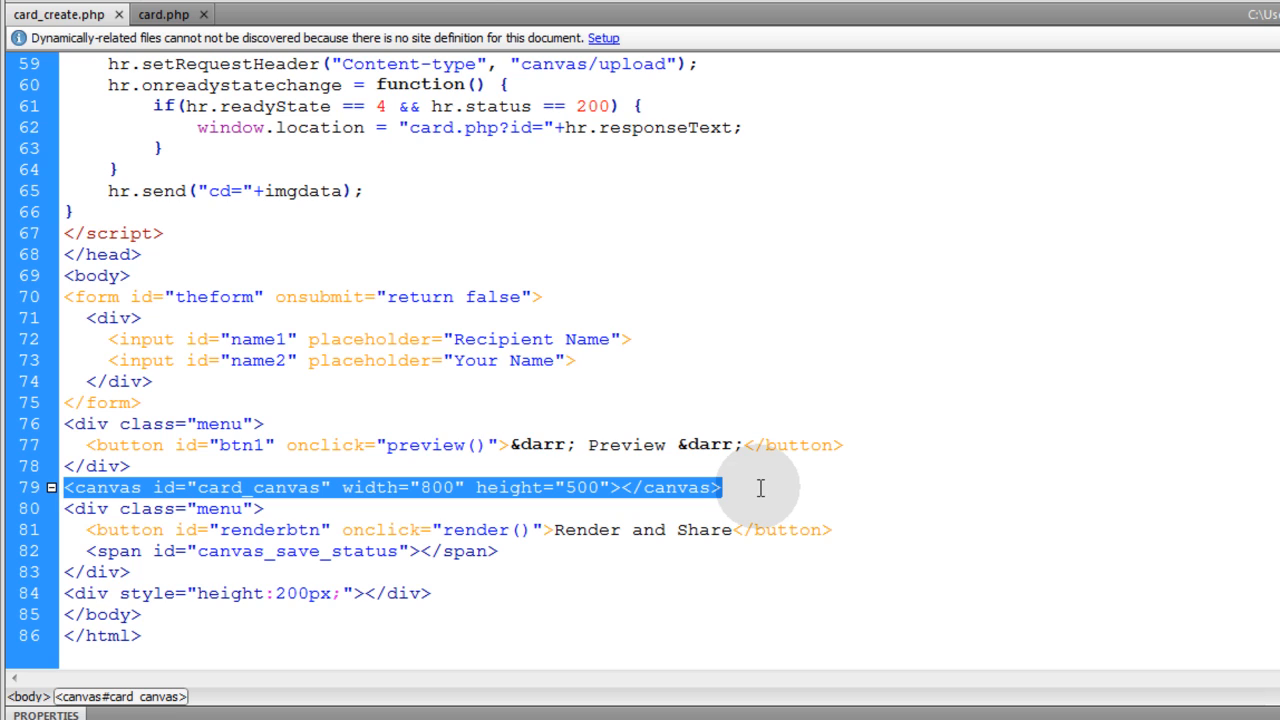
left_click(748, 488)
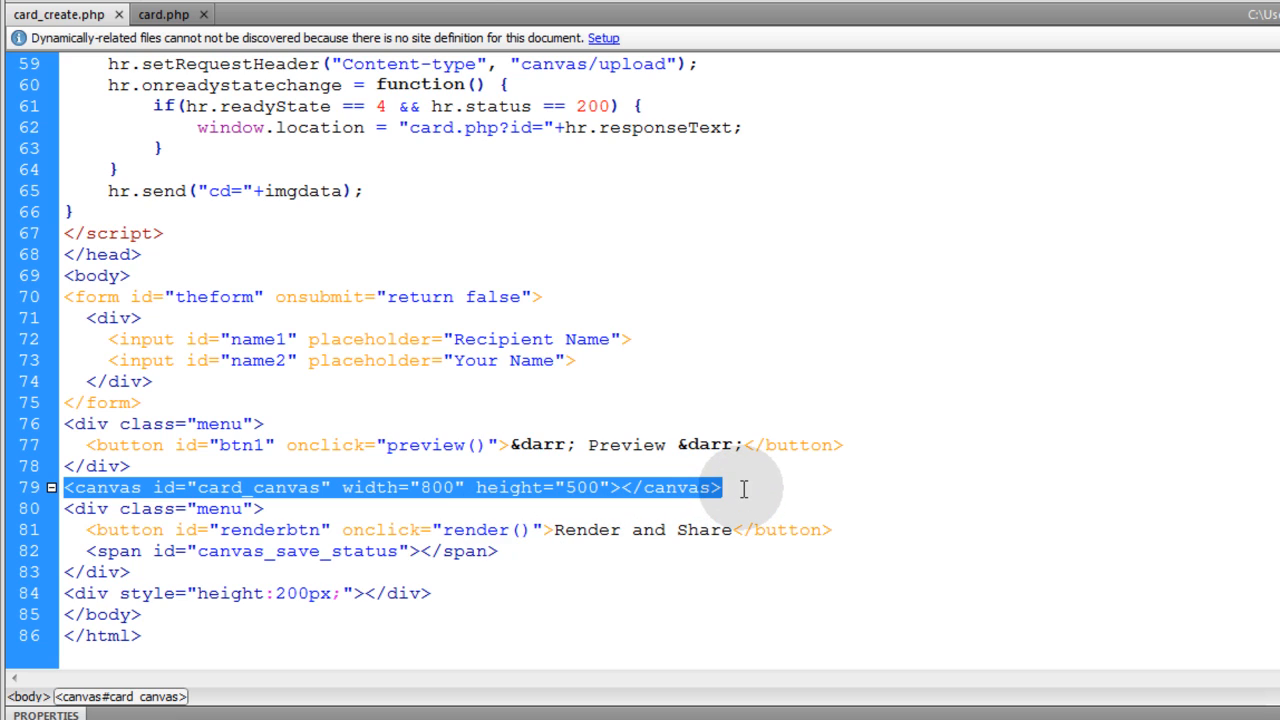
left_click(719, 488)
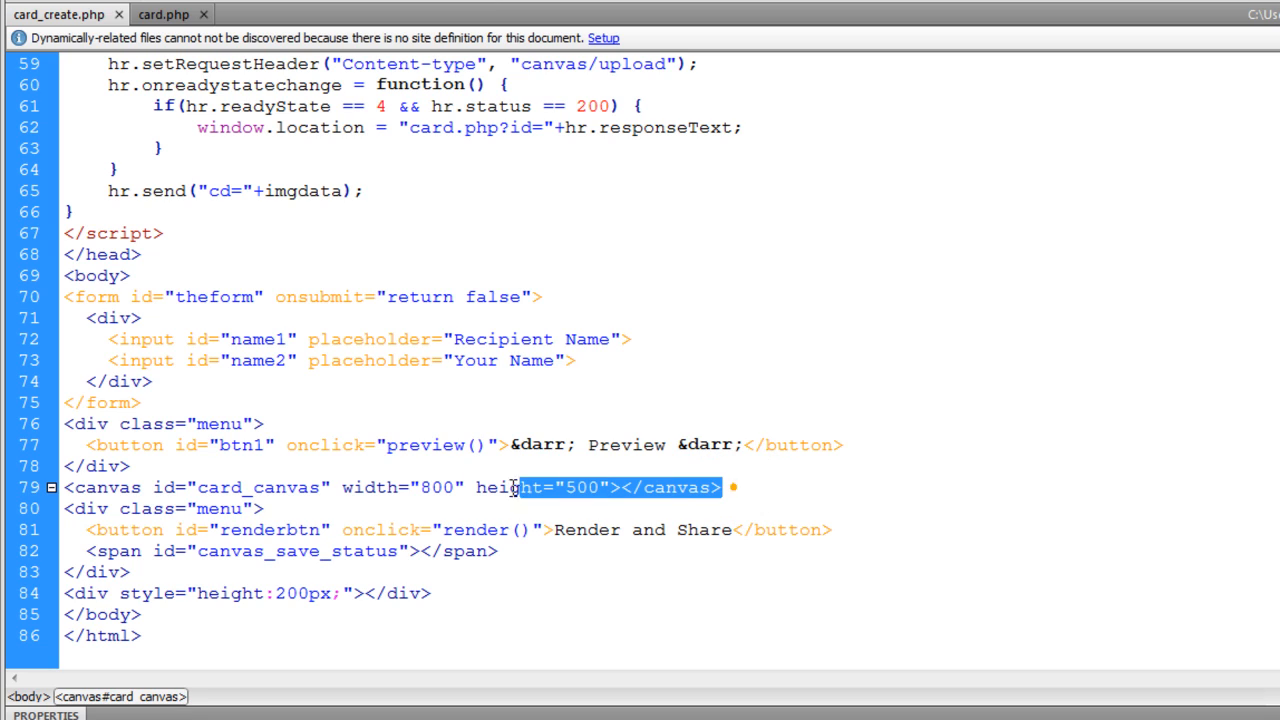
scroll("up", 3)
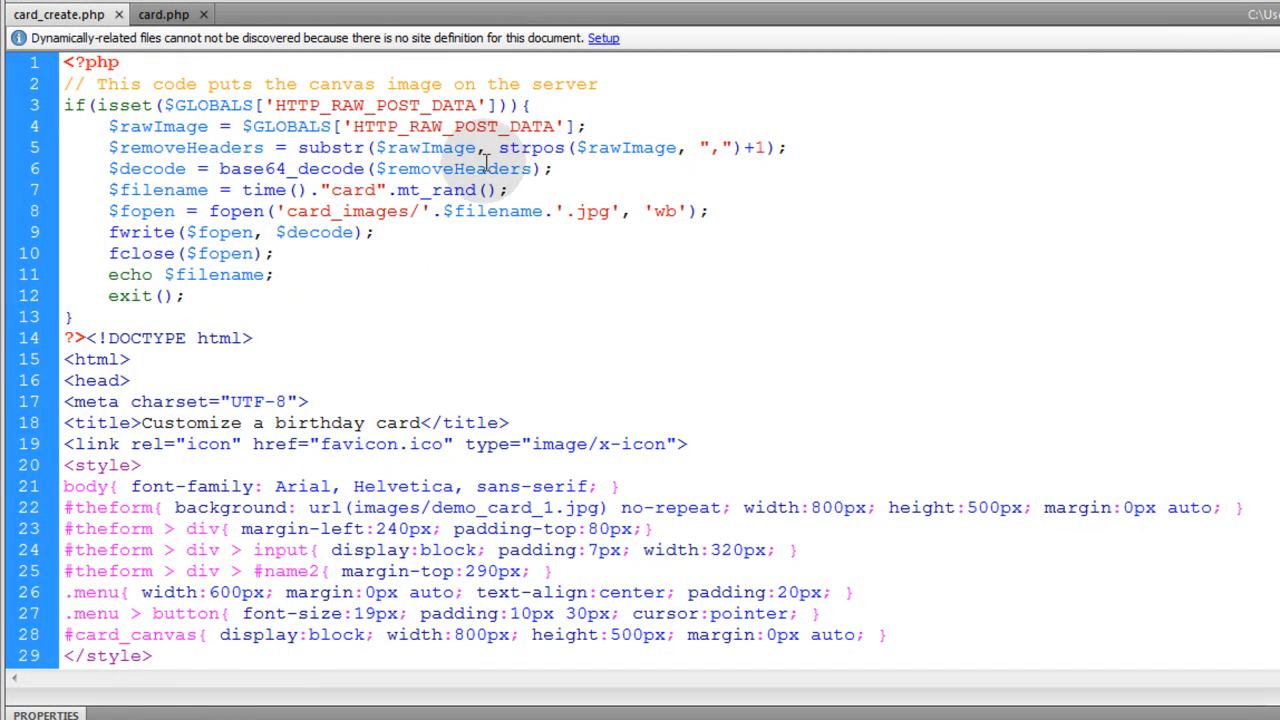
double_click(593, 211)
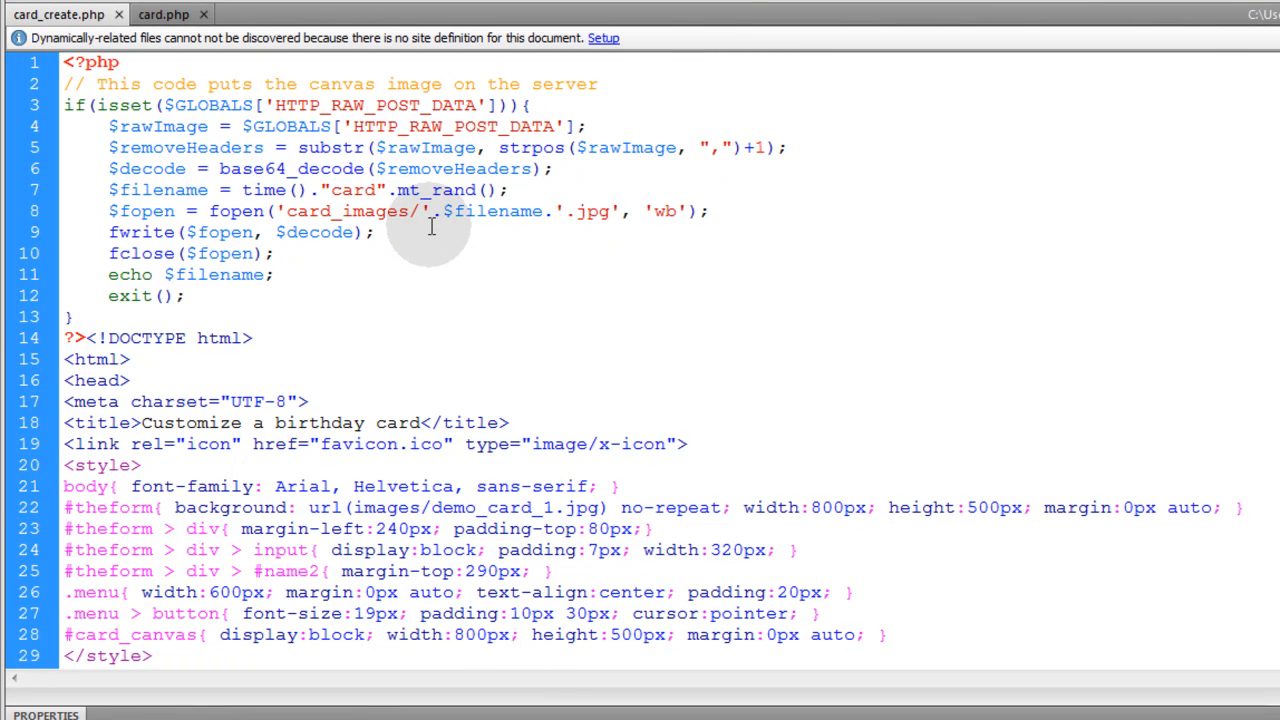
left_click(275, 253)
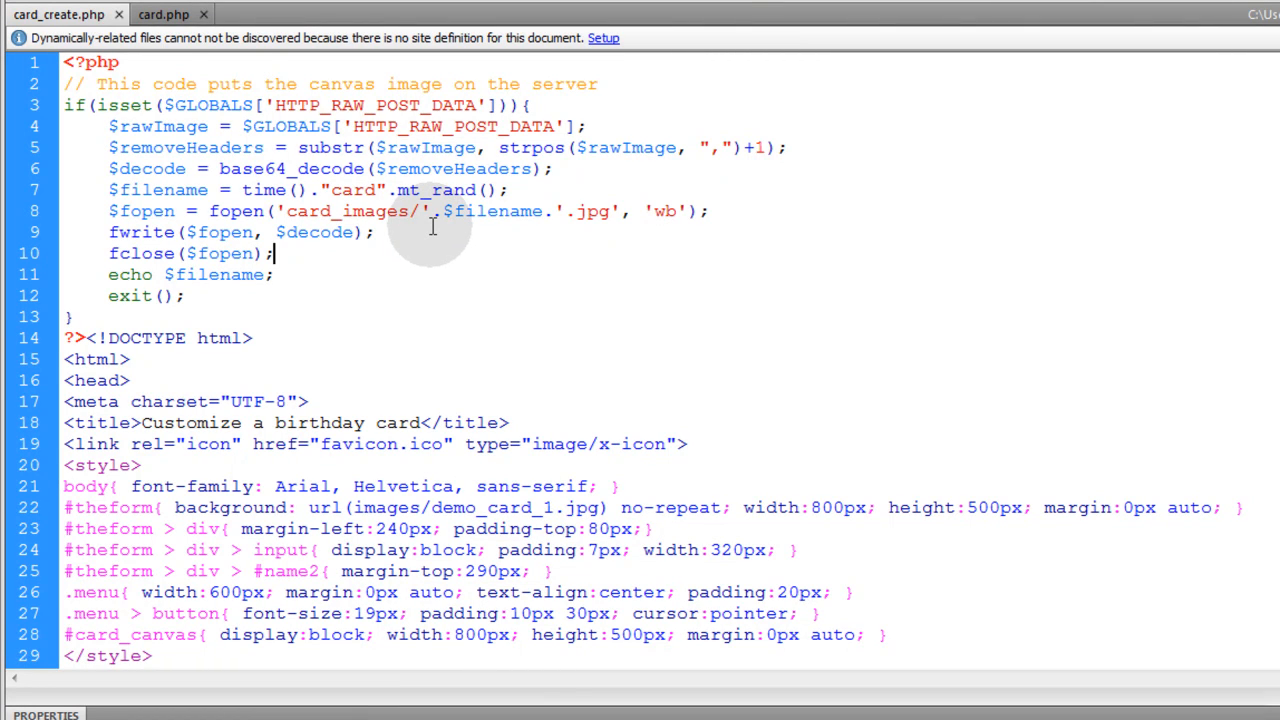
scroll("down", 3)
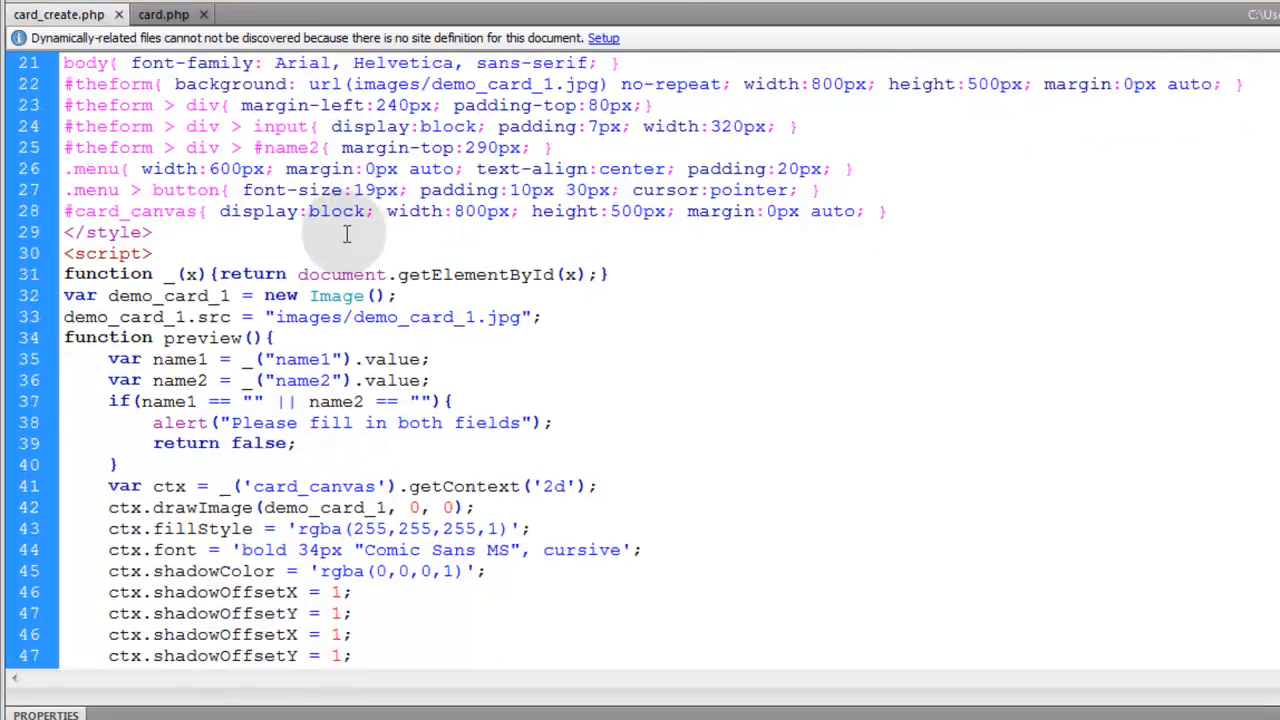
scroll("down", 3)
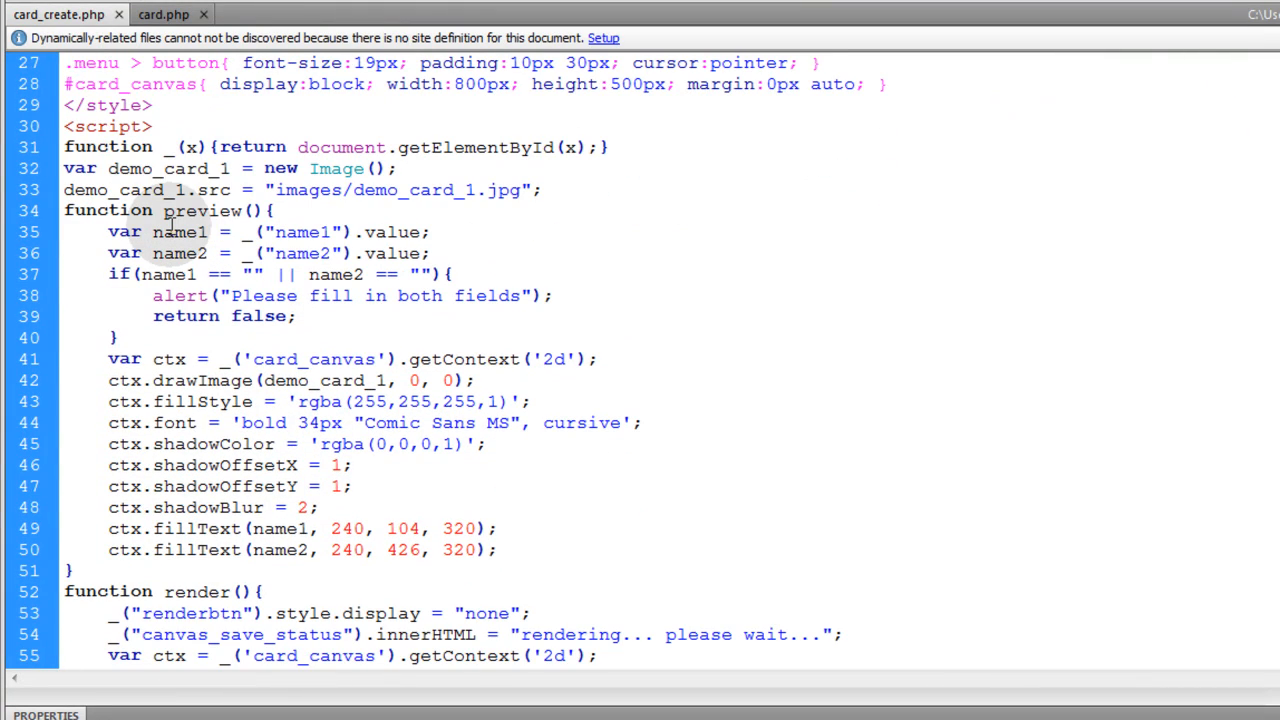
scroll("down", 3)
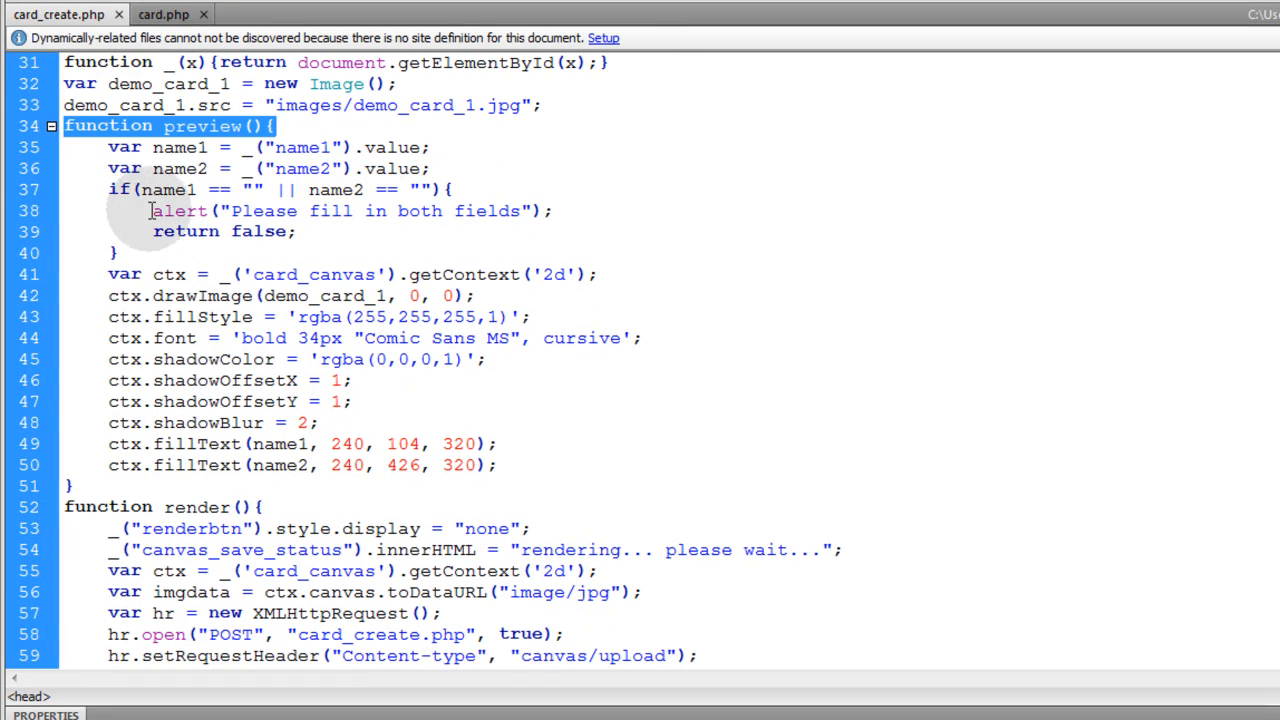
scroll("down", 3)
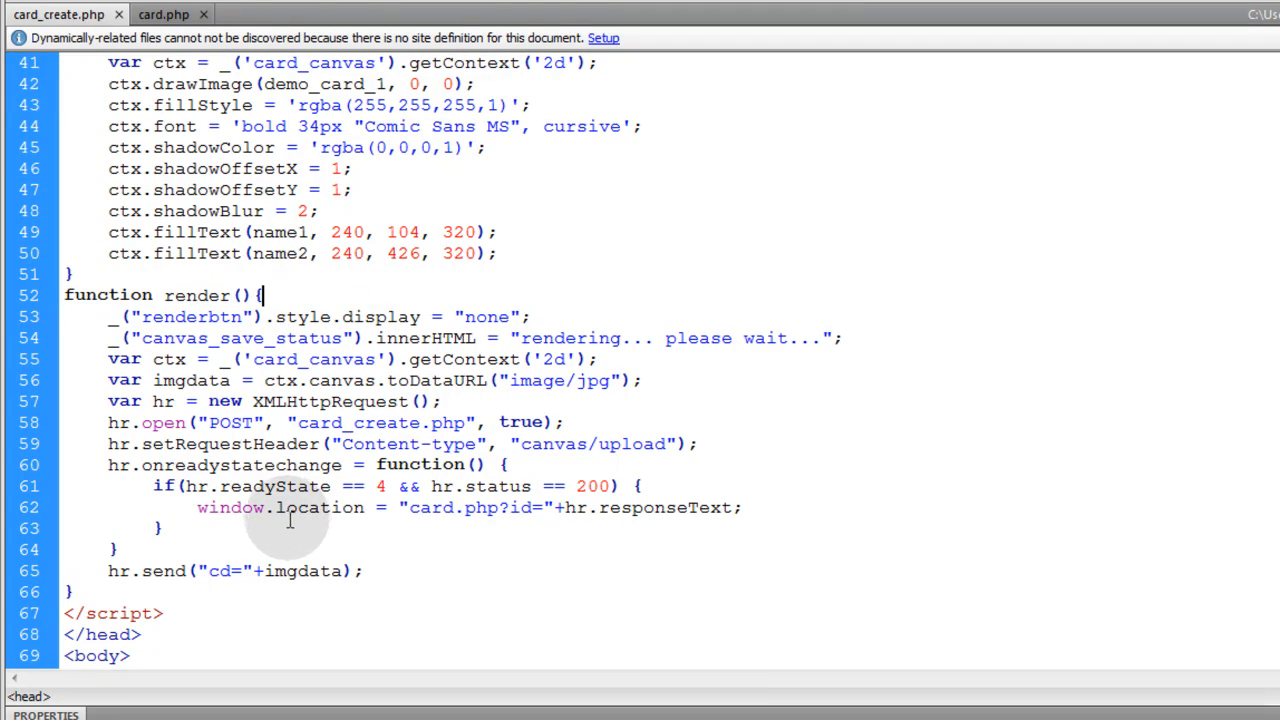
scroll("up", 3)
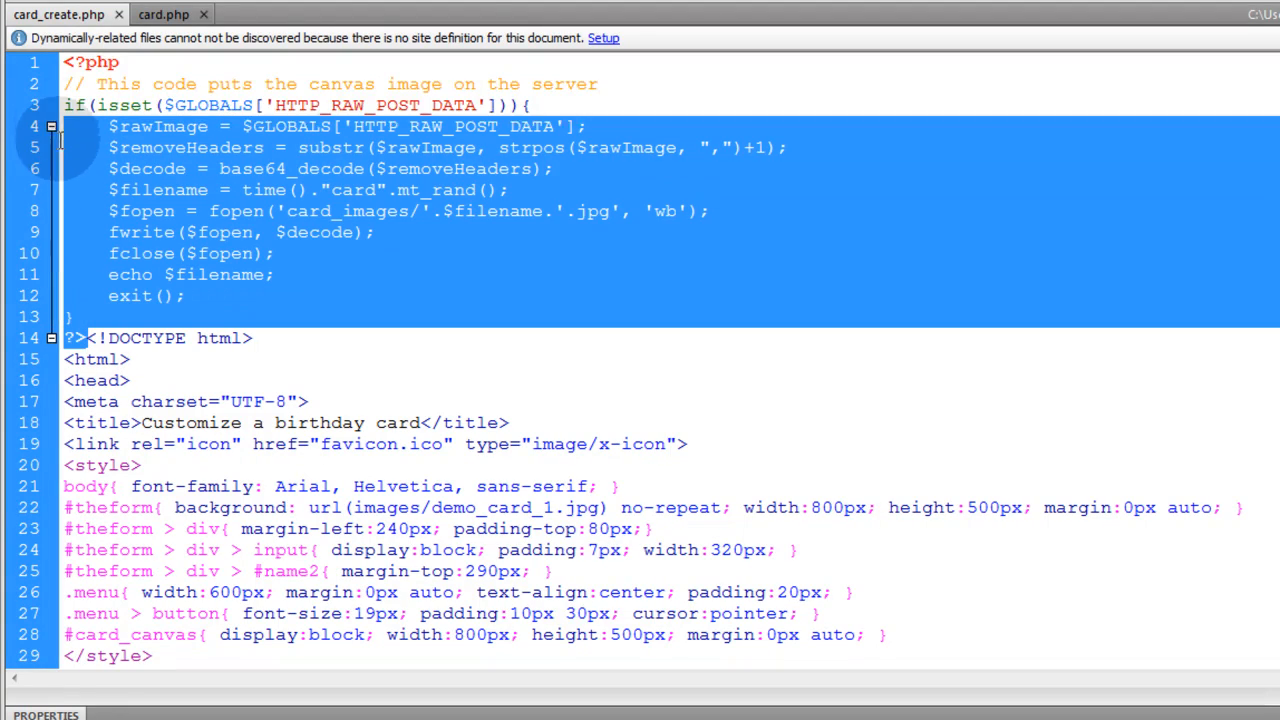
left_click(302, 232)
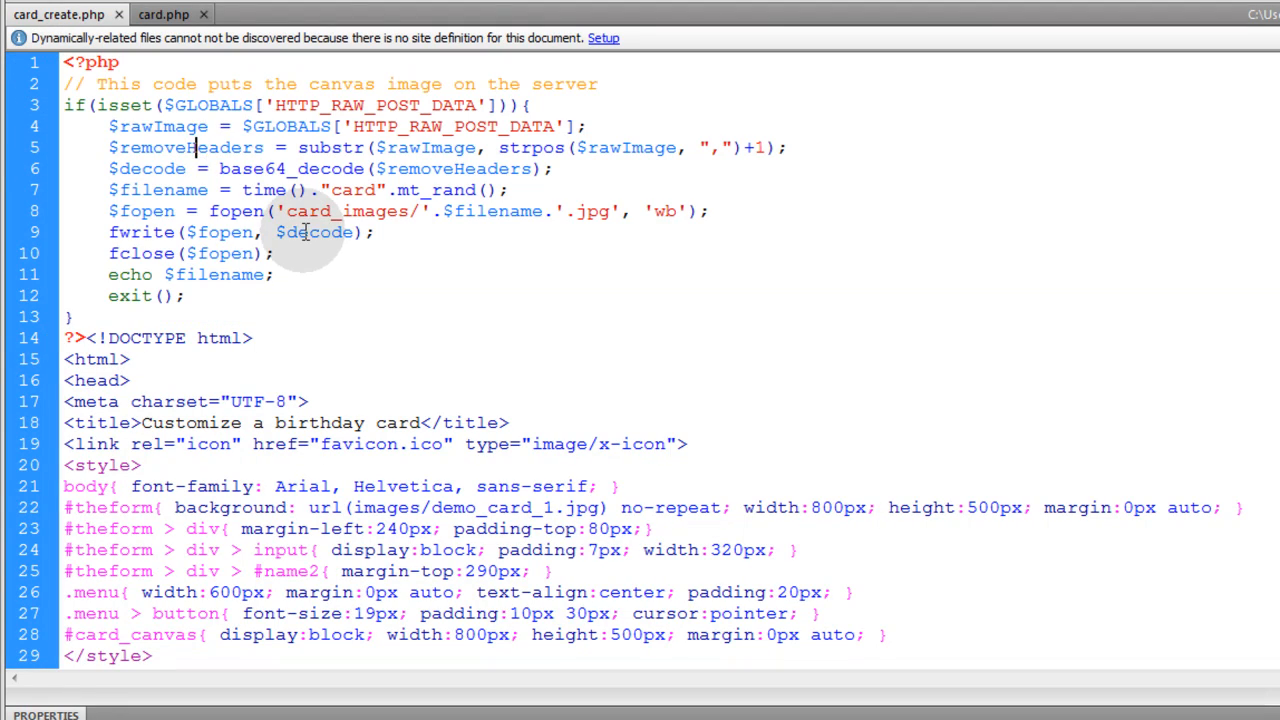
scroll("down", 3)
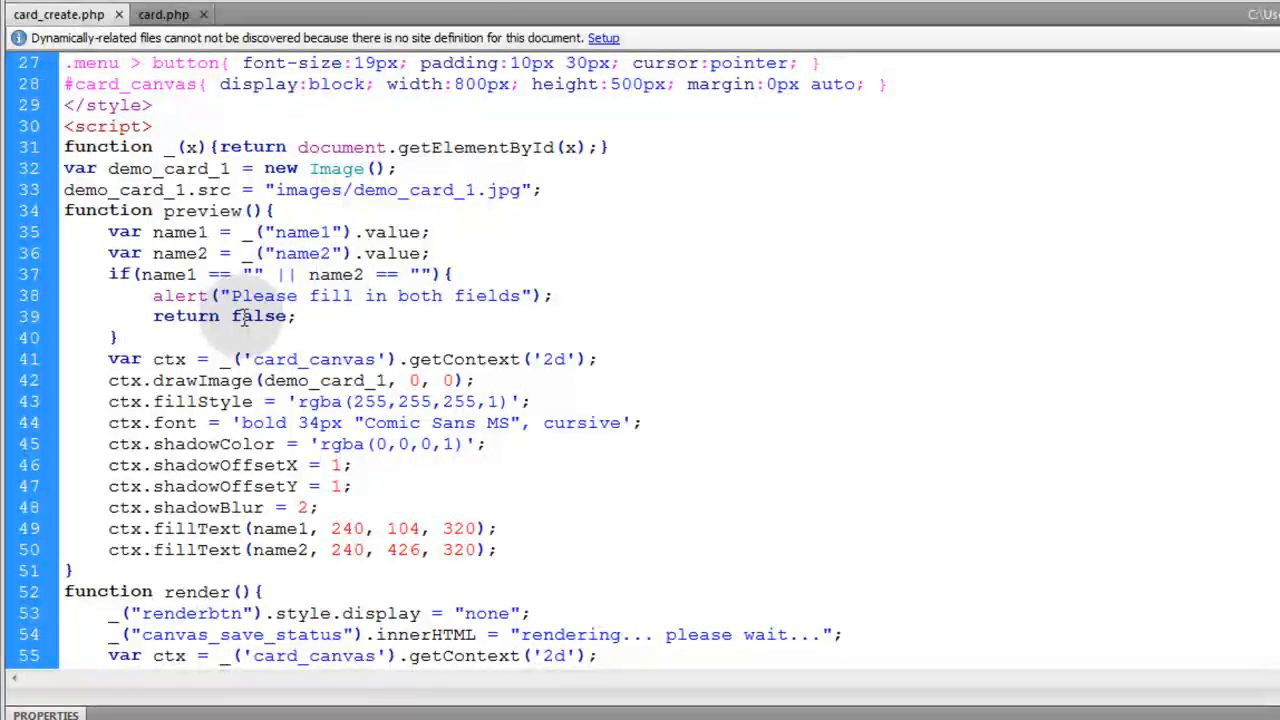
scroll("down", 3)
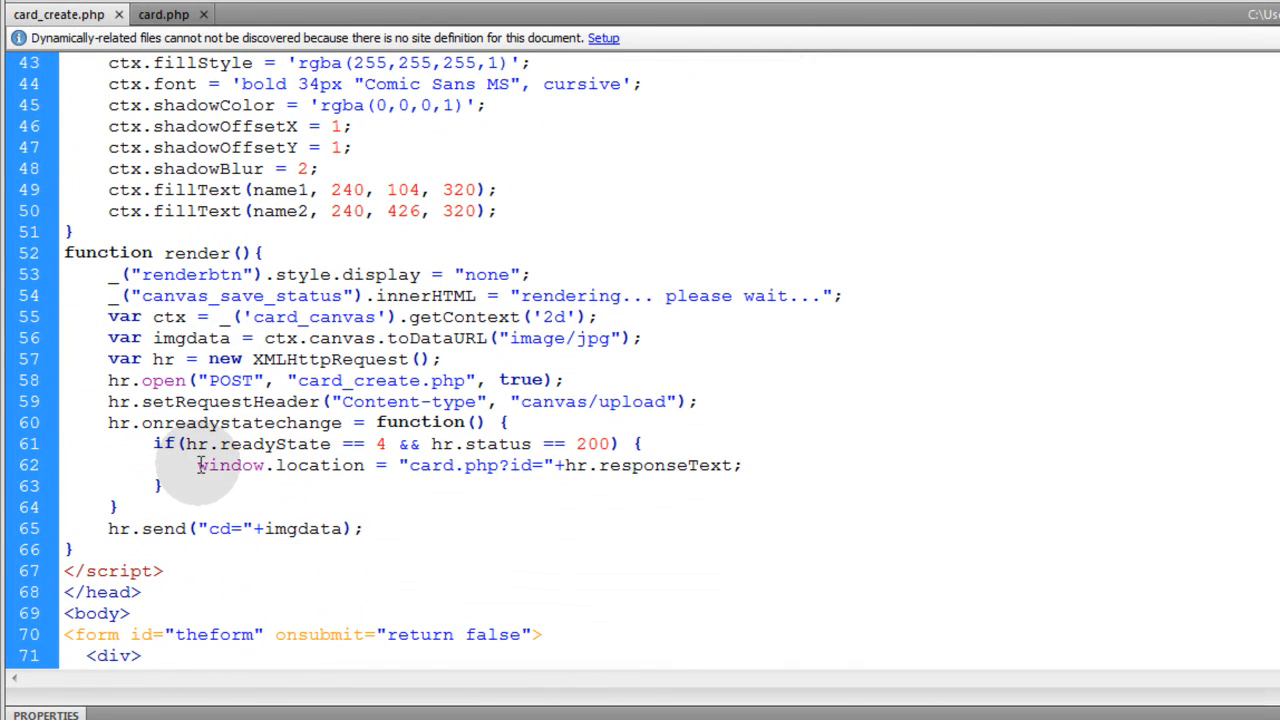
double_click(465, 465)
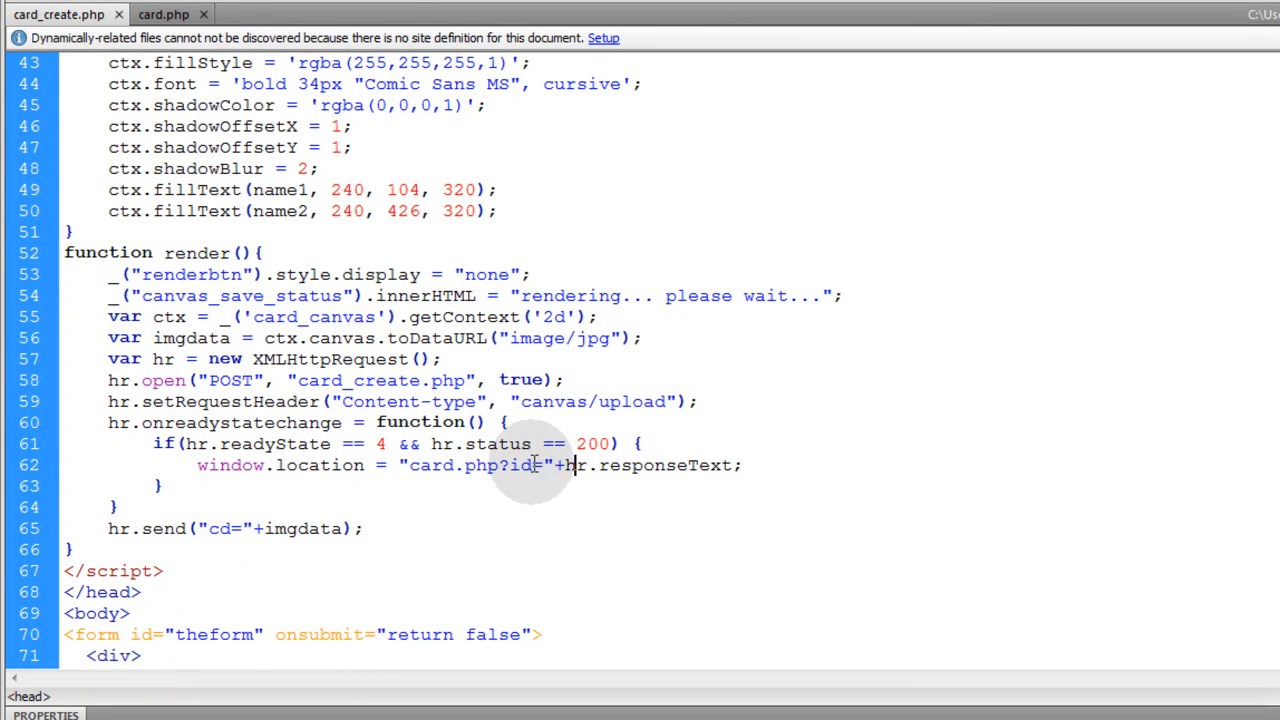
double_click(520, 465)
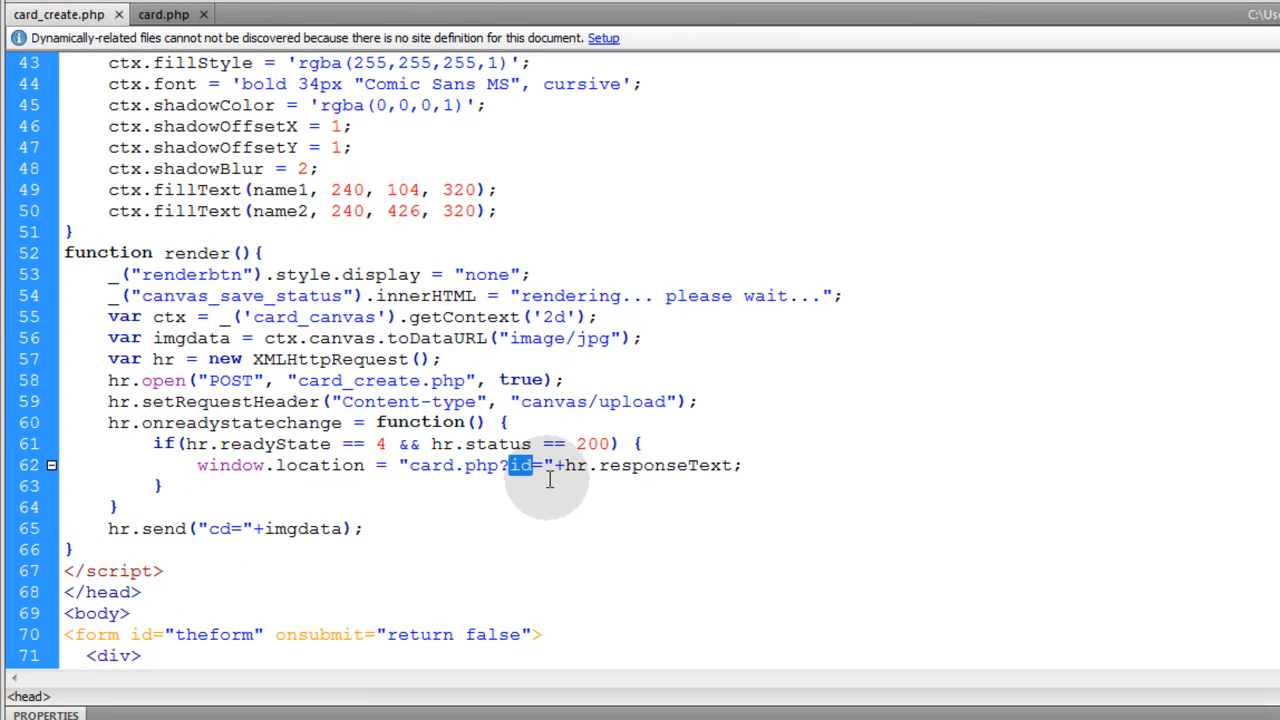
double_click(665, 465)
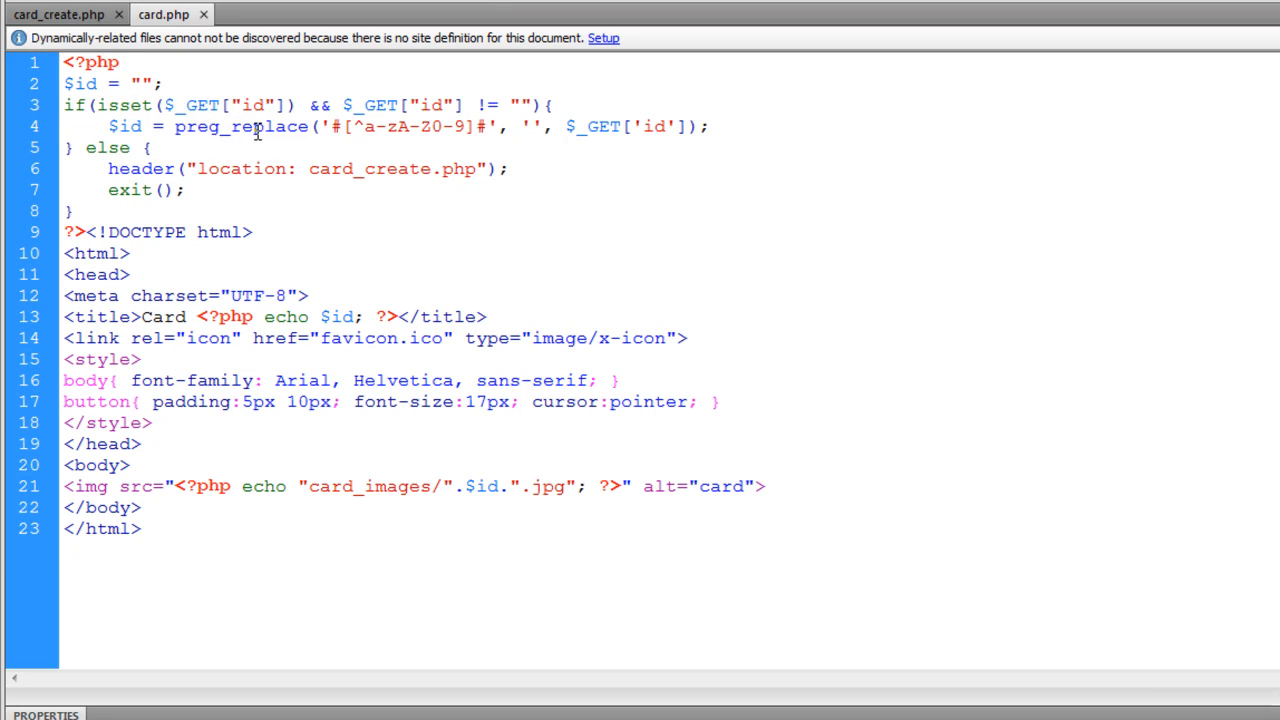
double_click(240, 126)
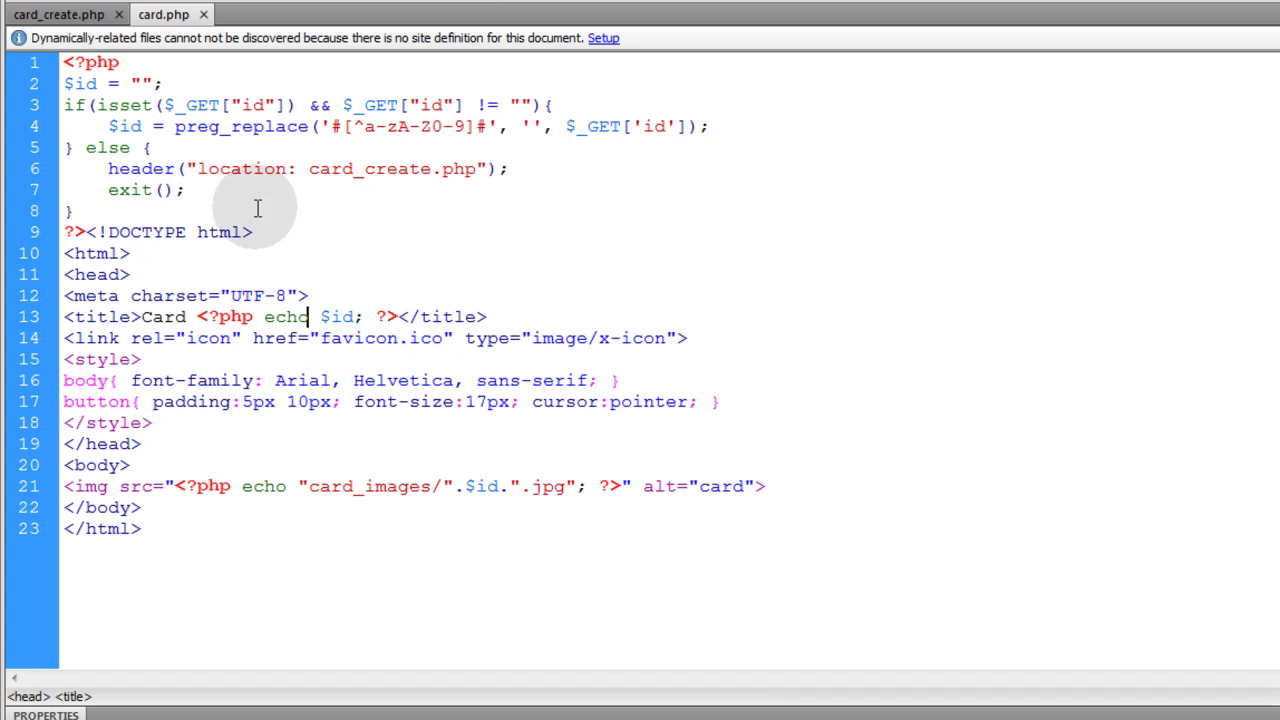
left_click(140, 83)
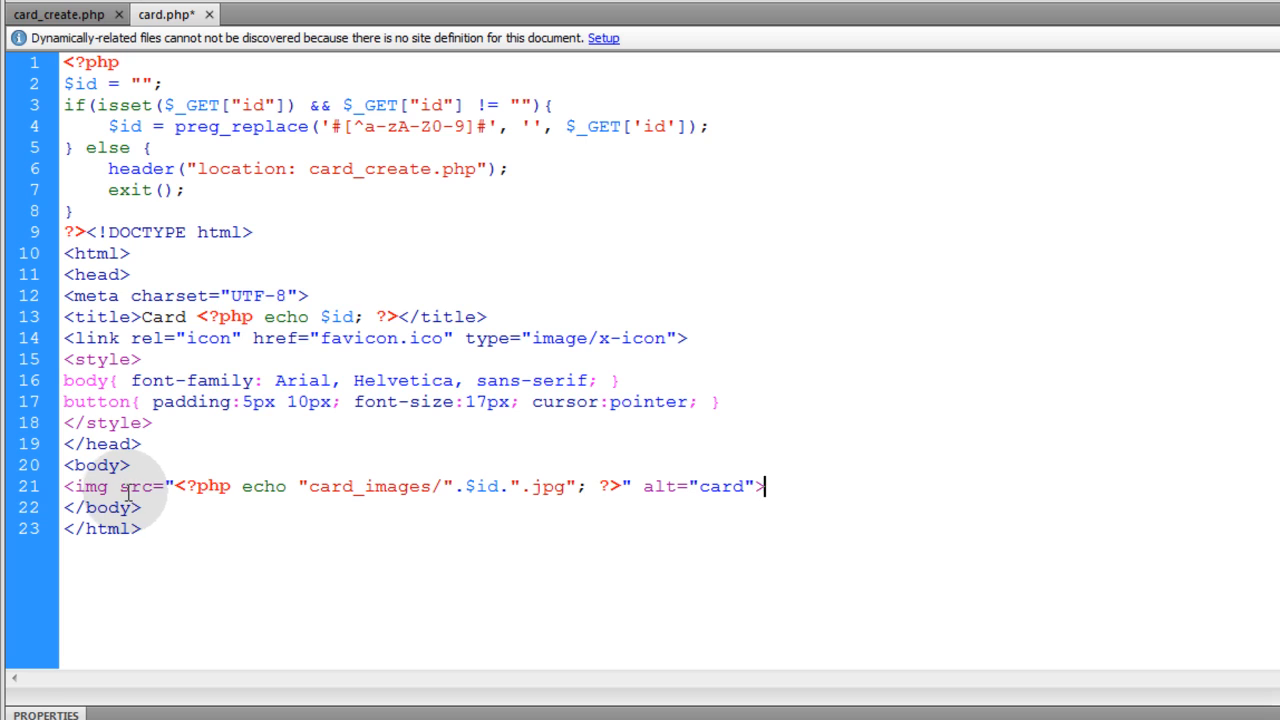
key("ctrl+s")
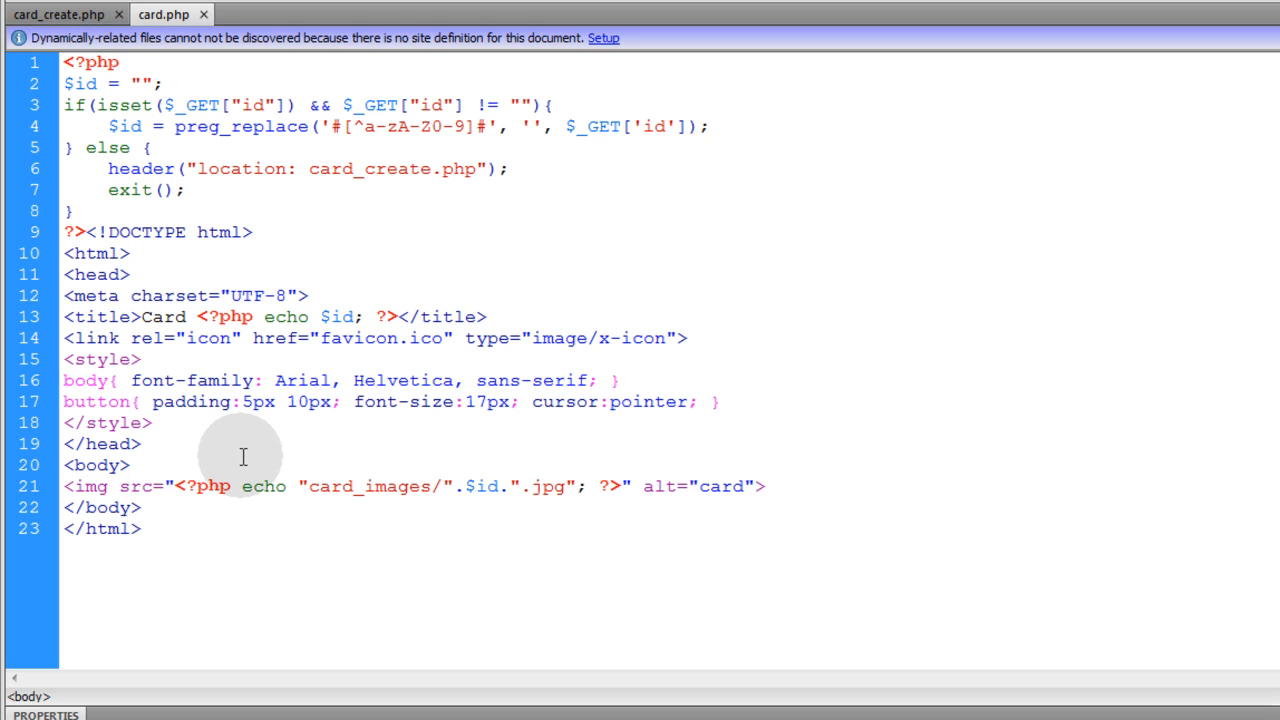
left_click(762, 486)
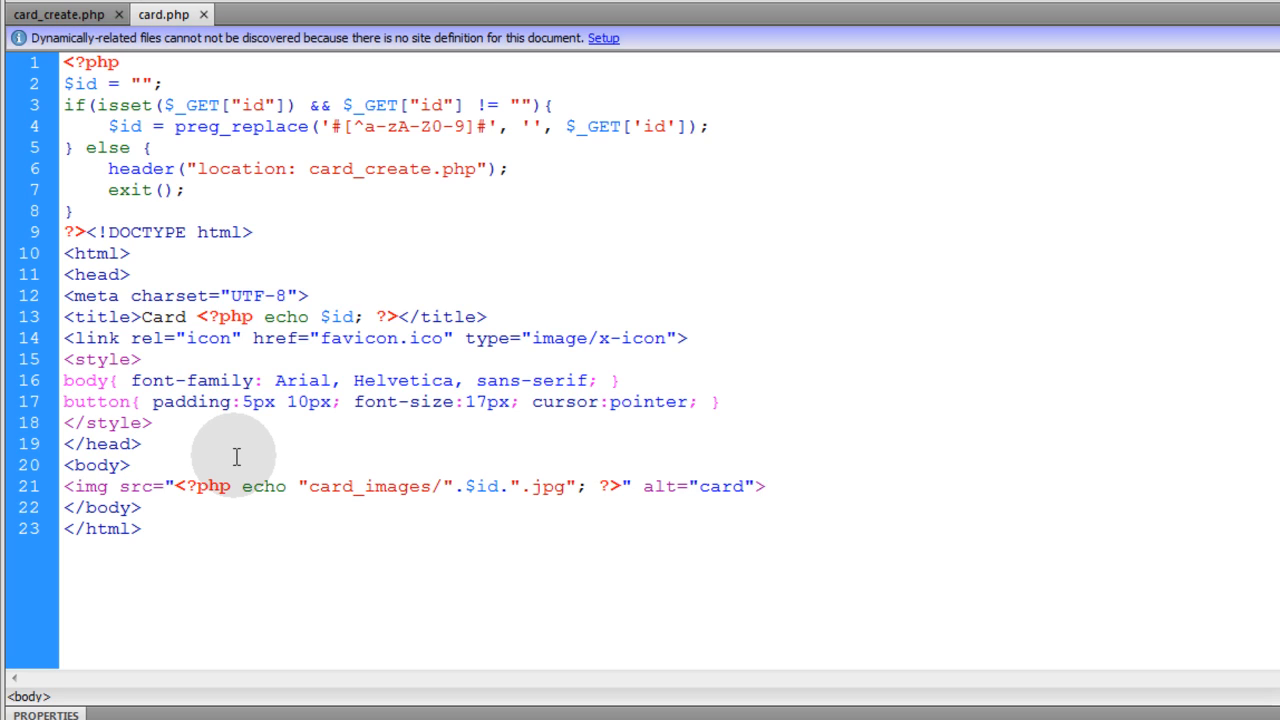
left_click(765, 486)
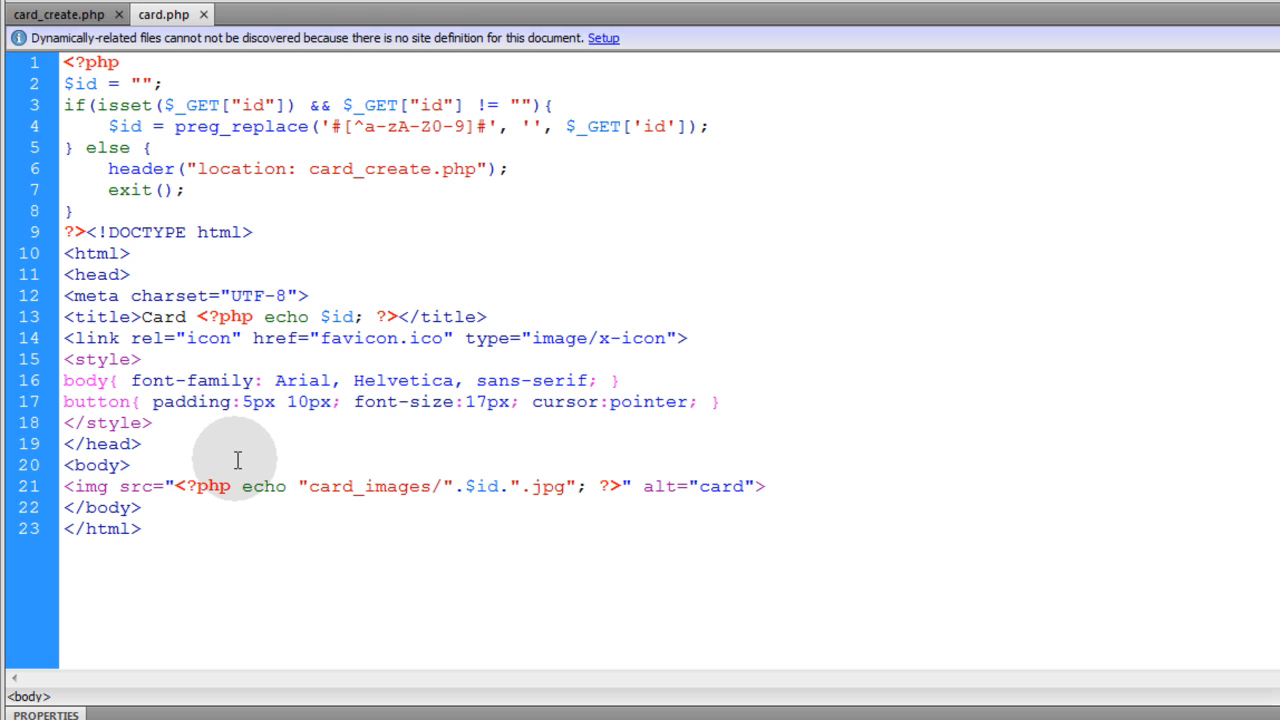
left_click(765, 486)
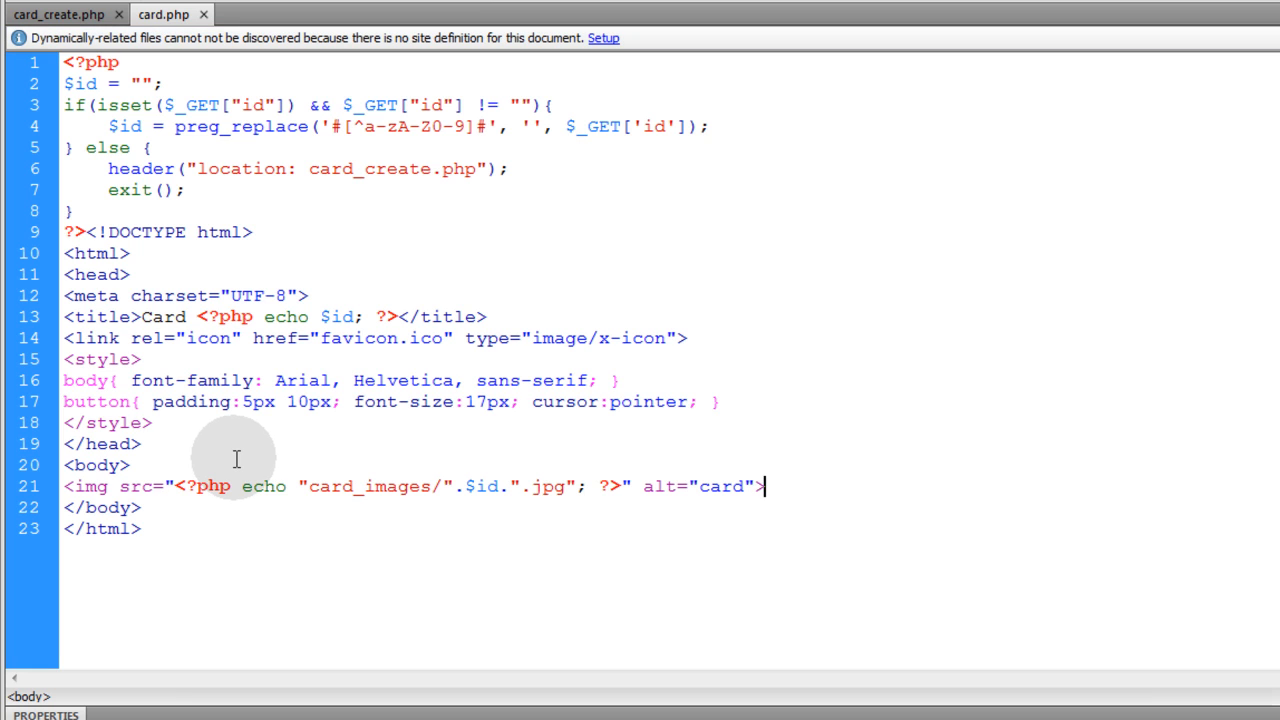
left_click(60, 14)
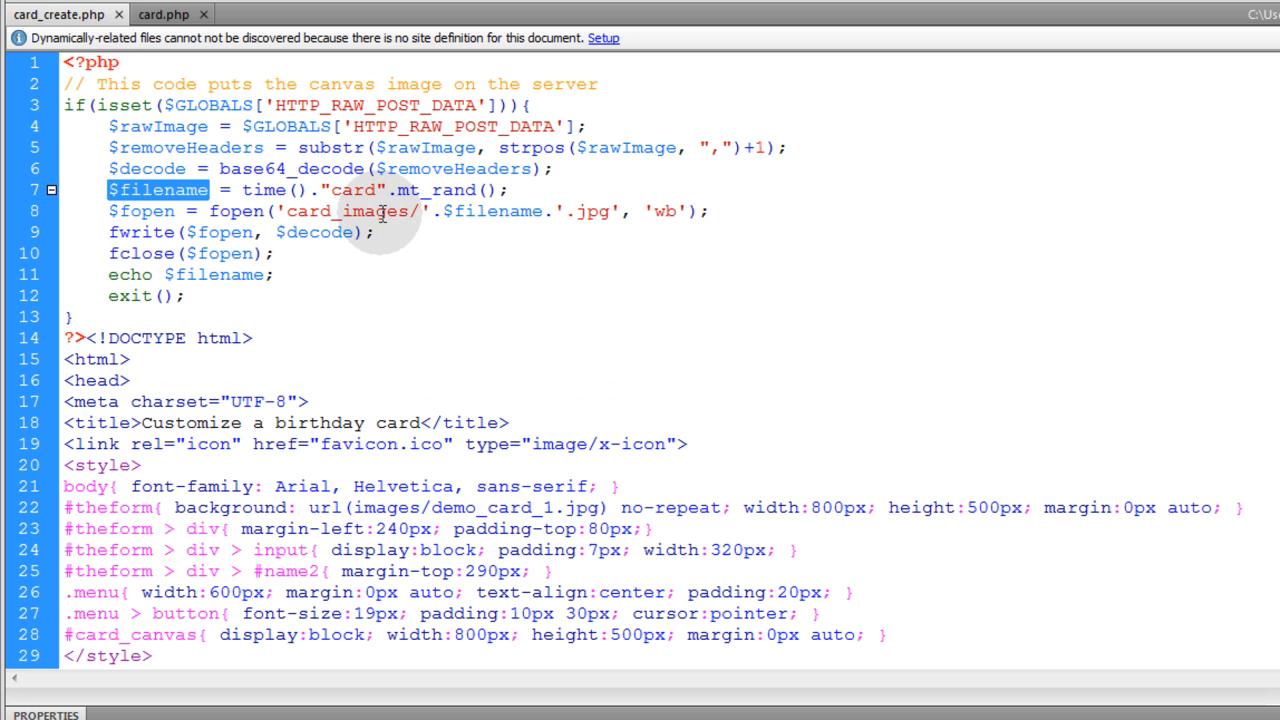
double_click(268, 189)
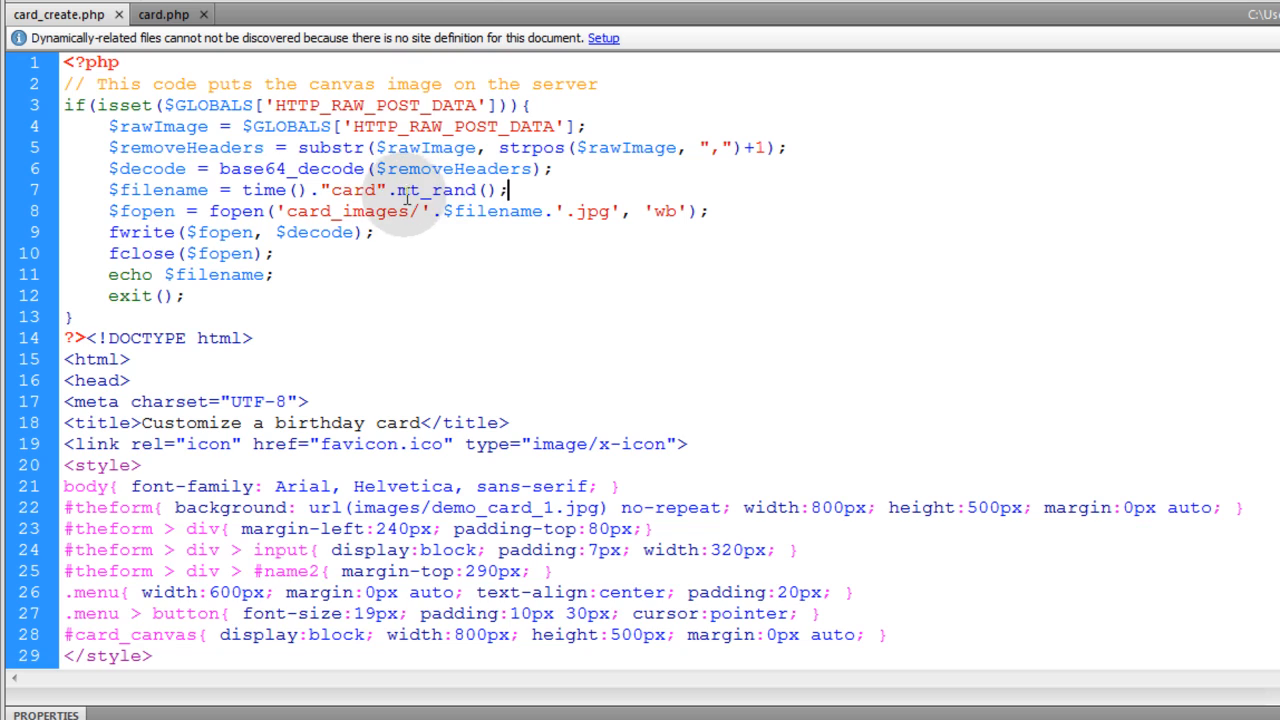
double_click(355, 190)
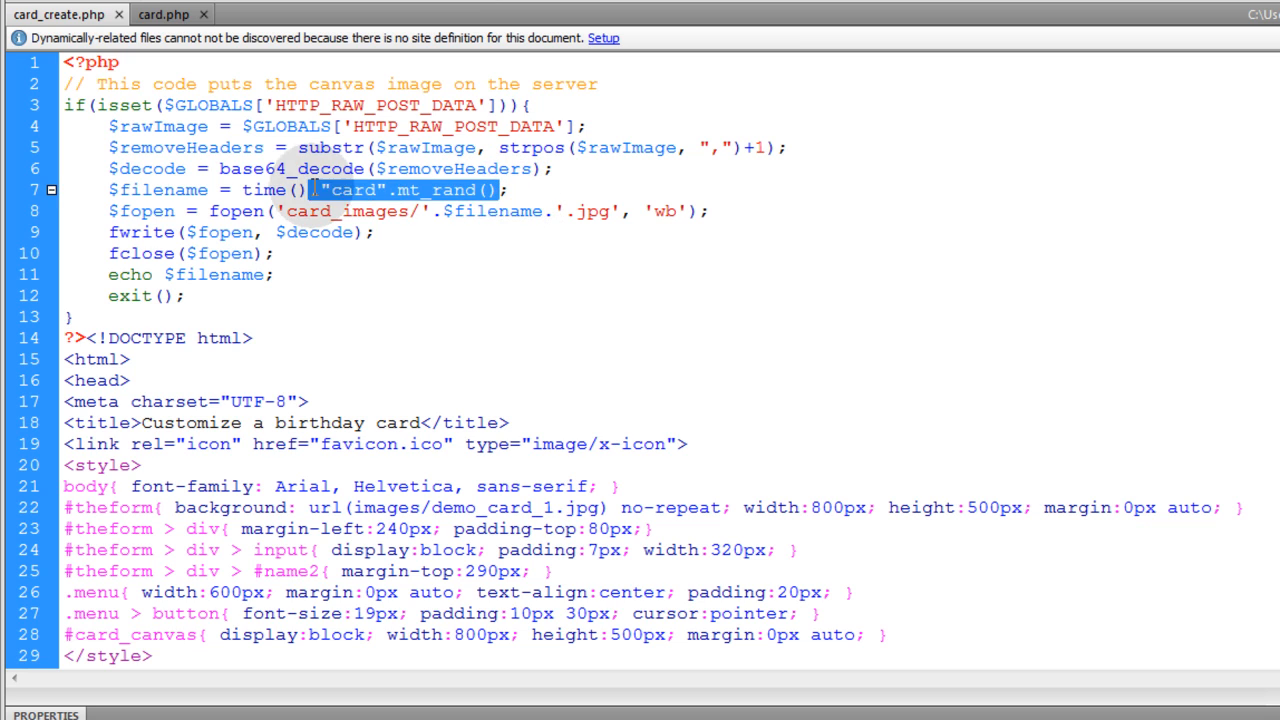
double_click(428, 190)
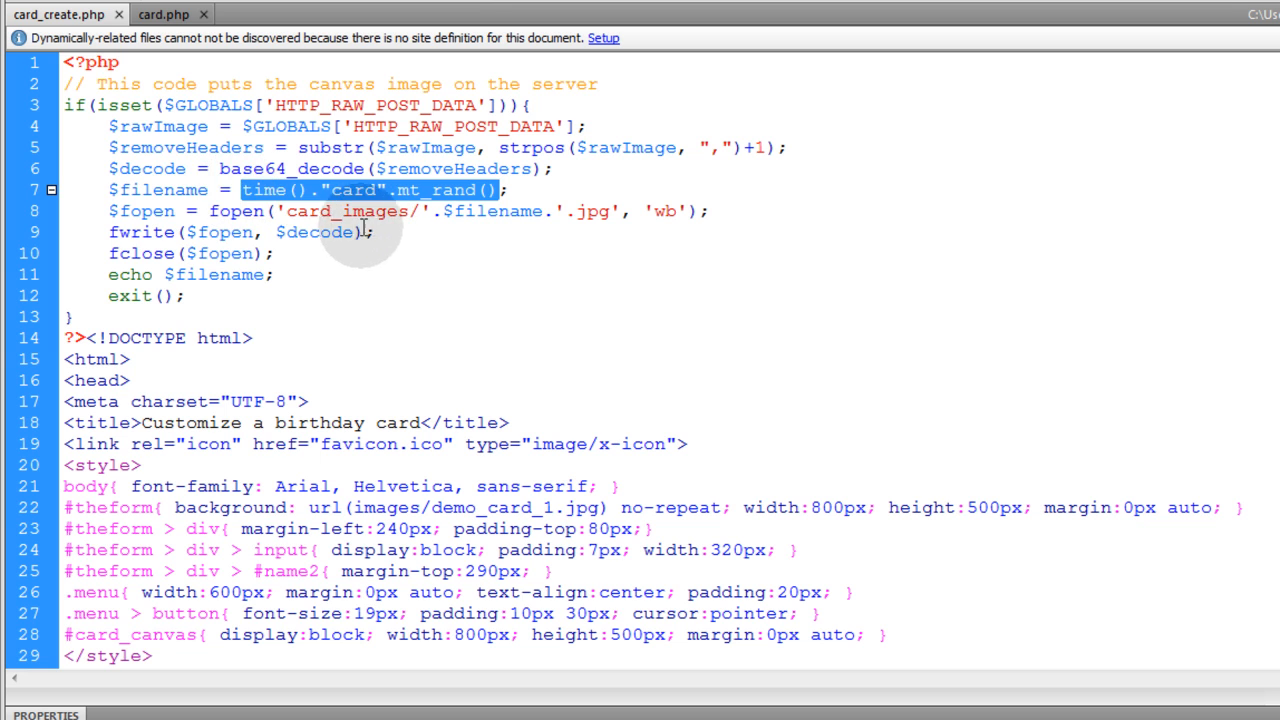
scroll("down", 3)
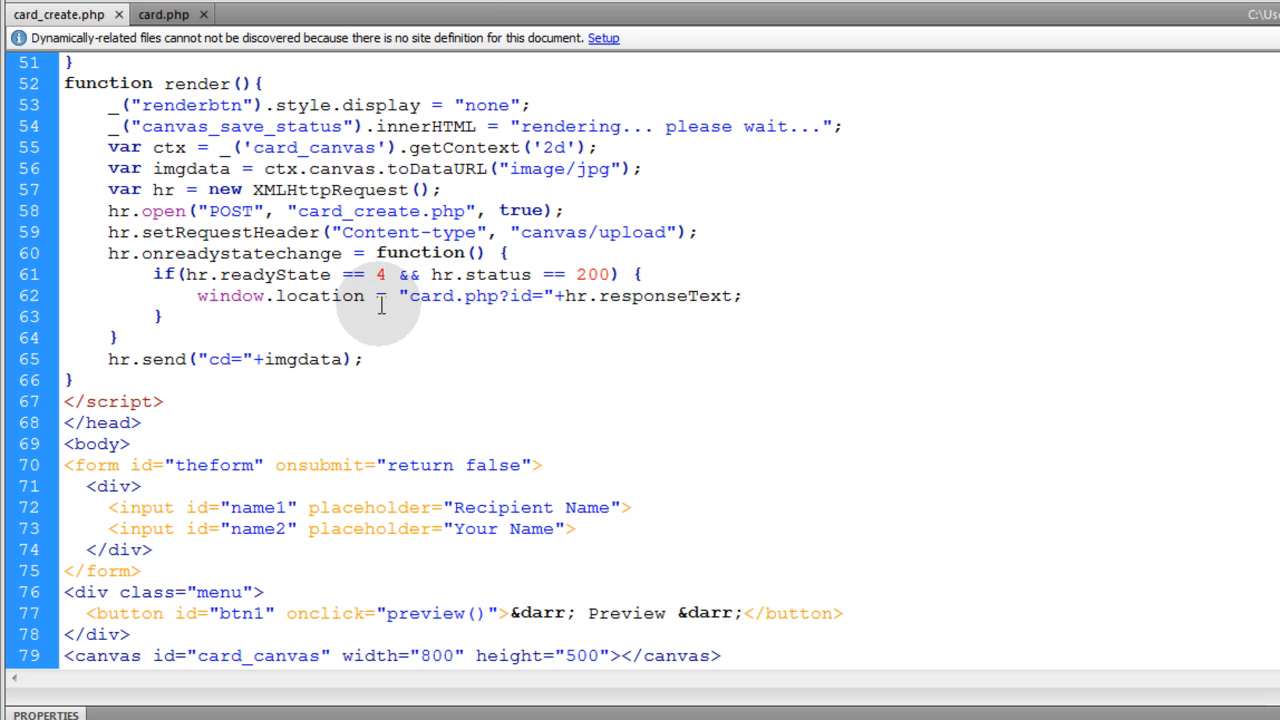
scroll("up", 3)
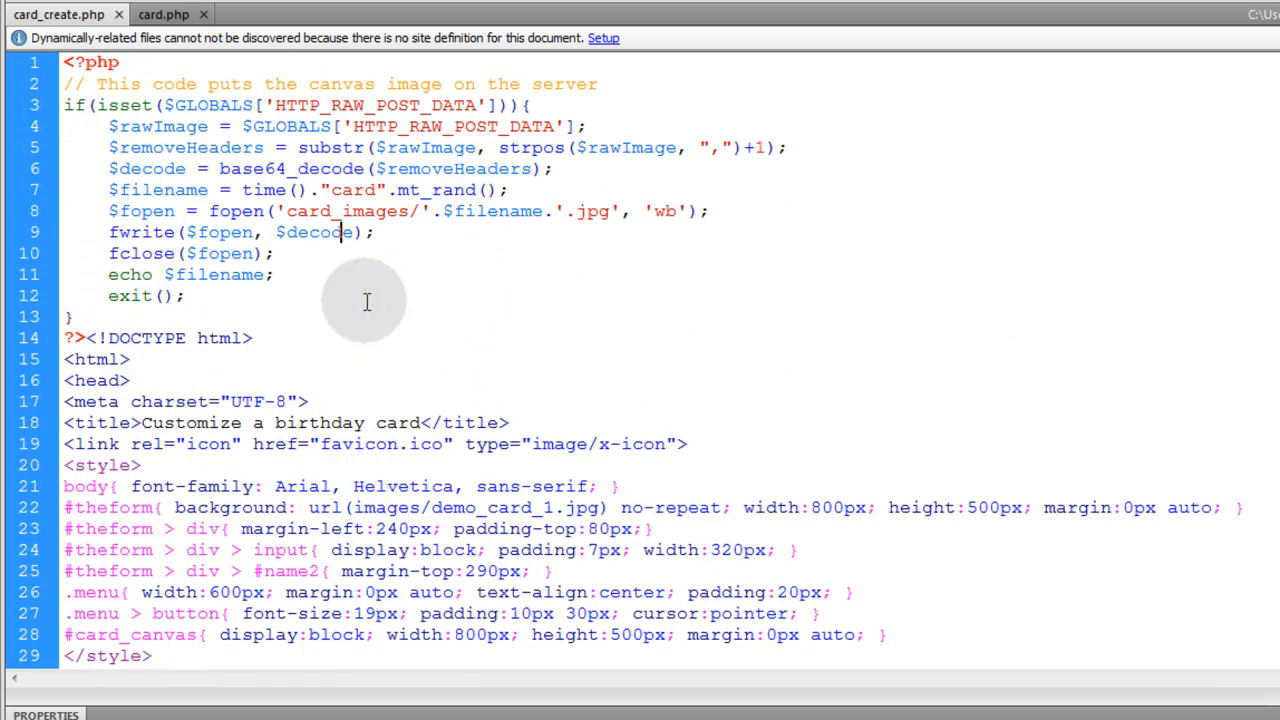
left_click(410, 211)
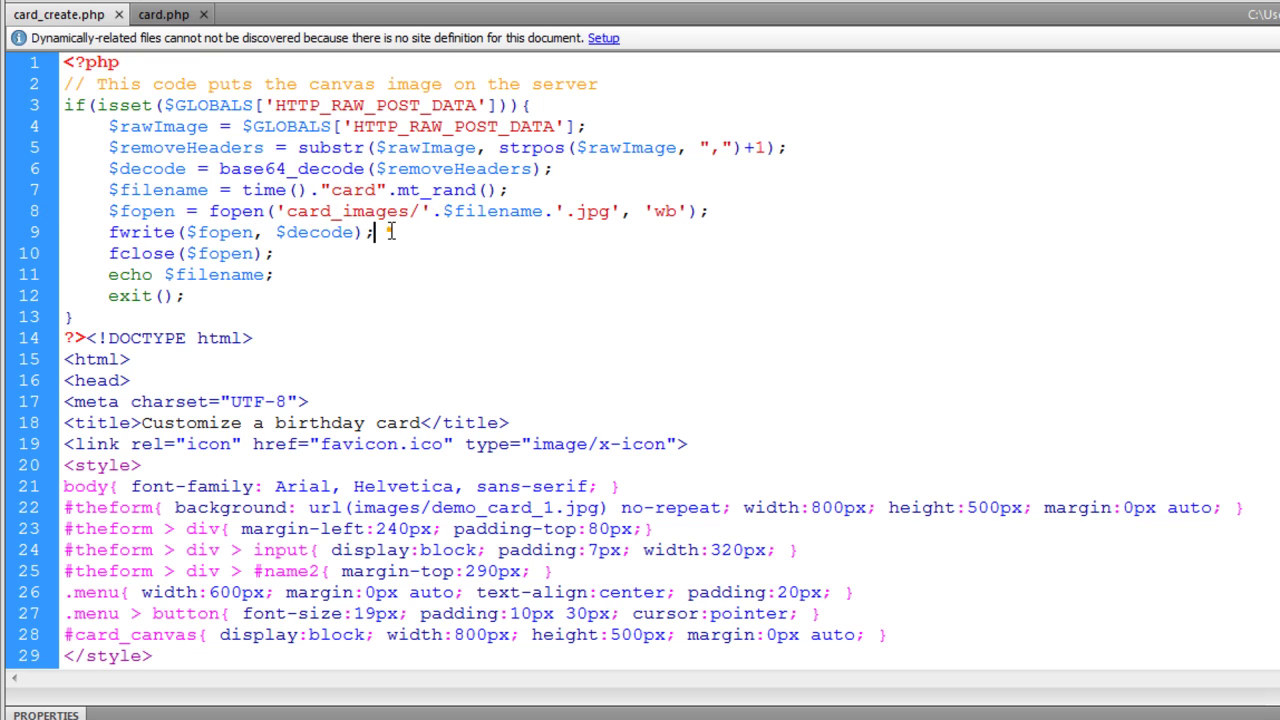
double_click(350, 211)
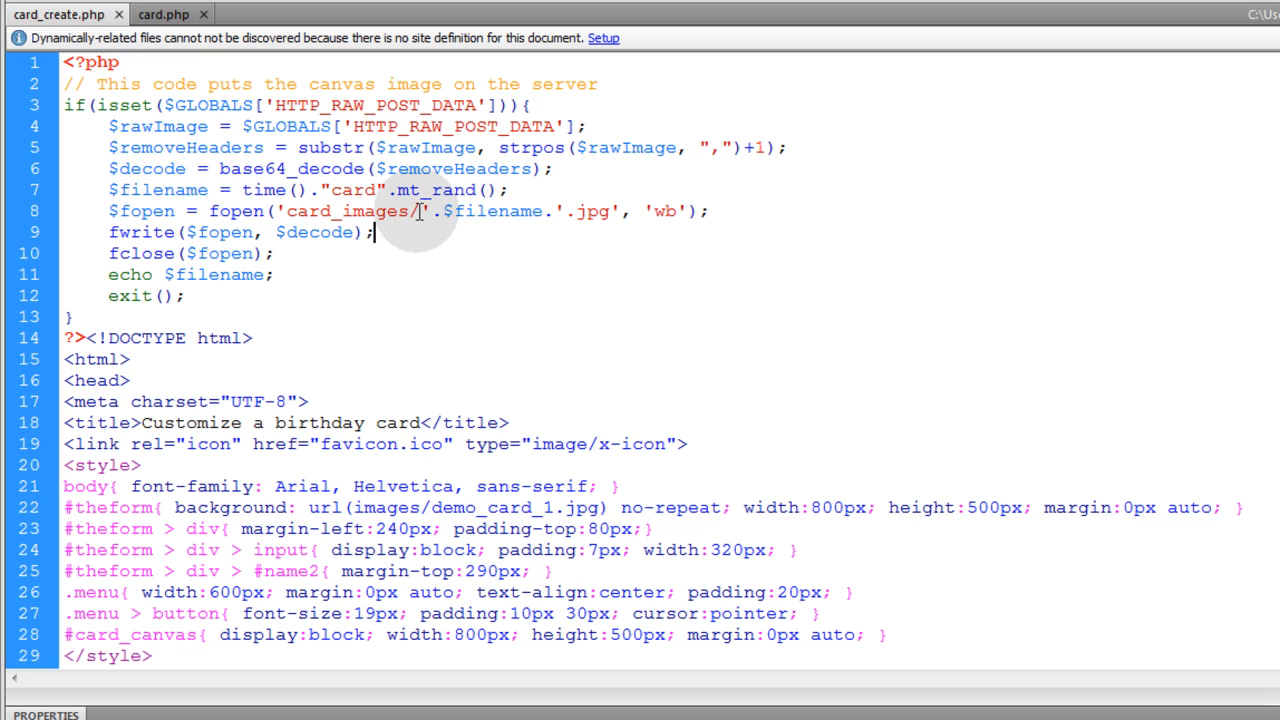
double_click(347, 211)
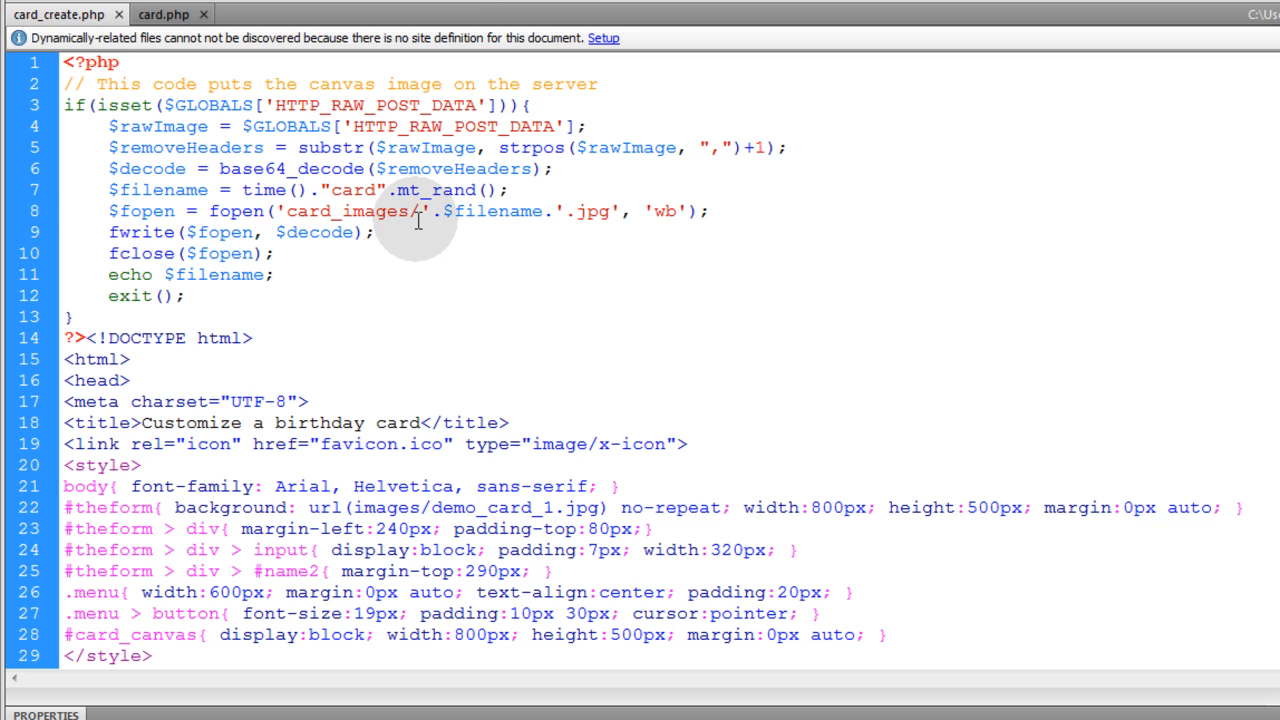
left_click(162, 14)
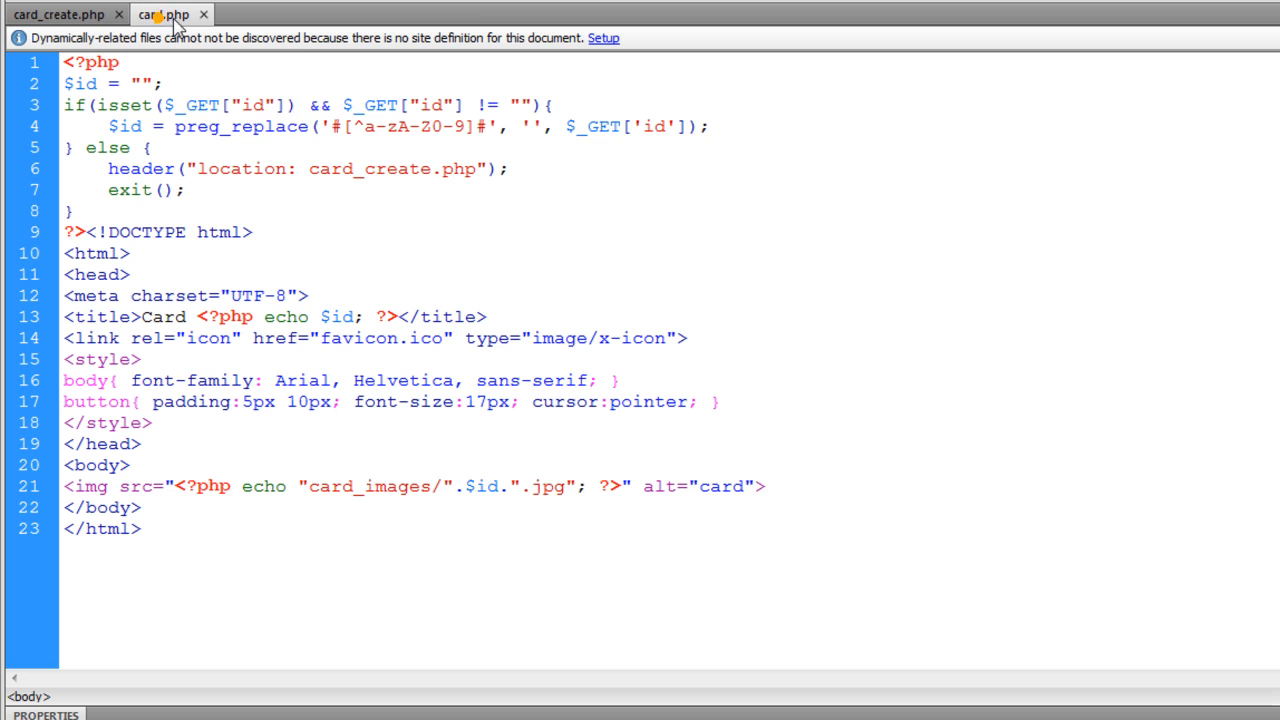
left_click(765, 486)
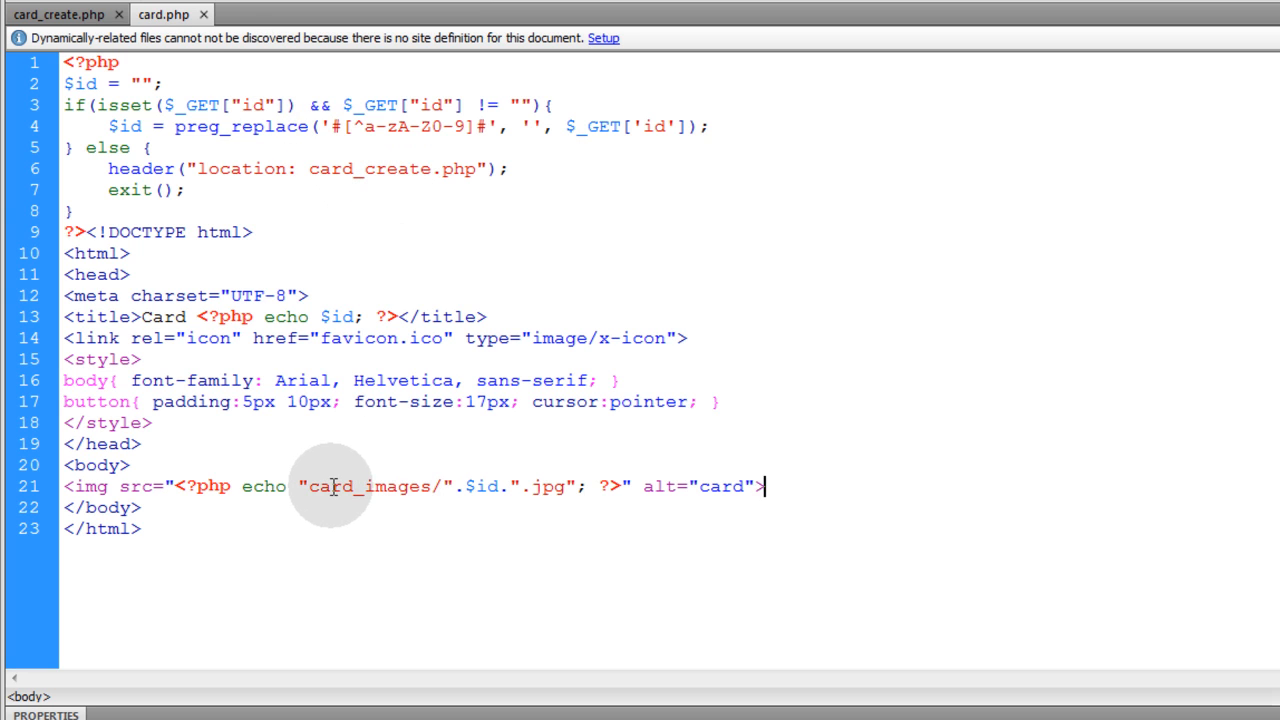
double_click(375, 486)
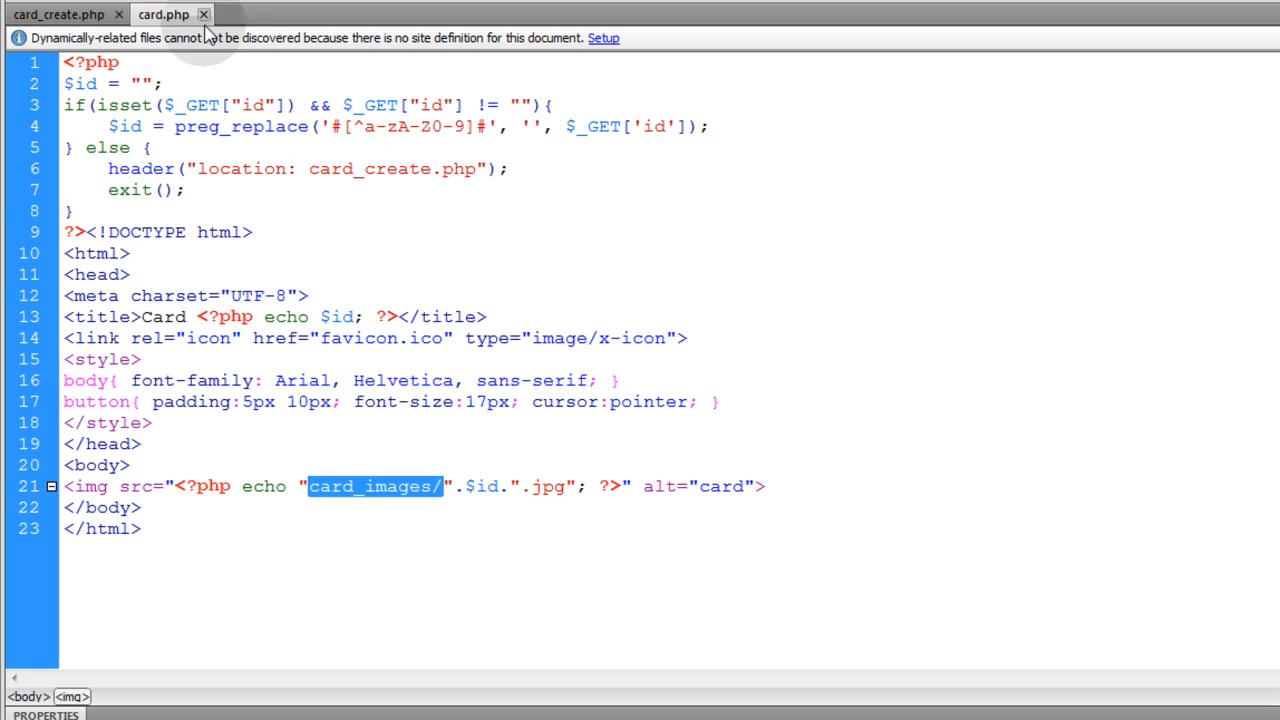
left_click(60, 14)
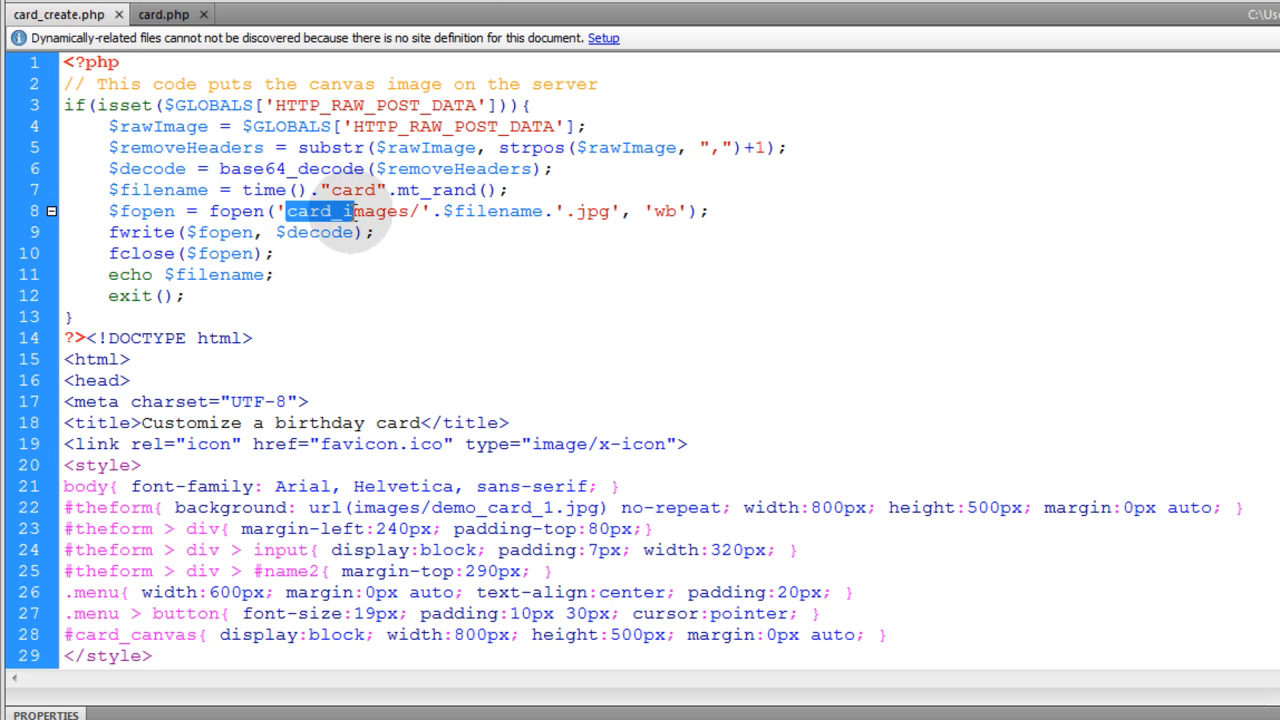